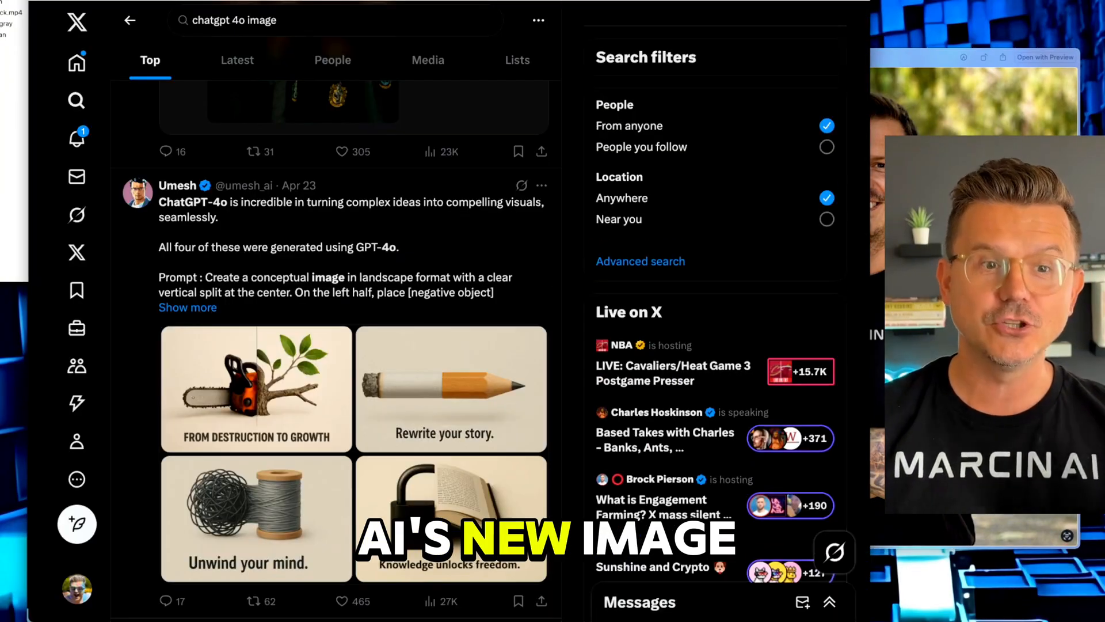
# Browse further down the 'chatgpt 4o image' search results feed on X.
pyautogui.scroll(-3)
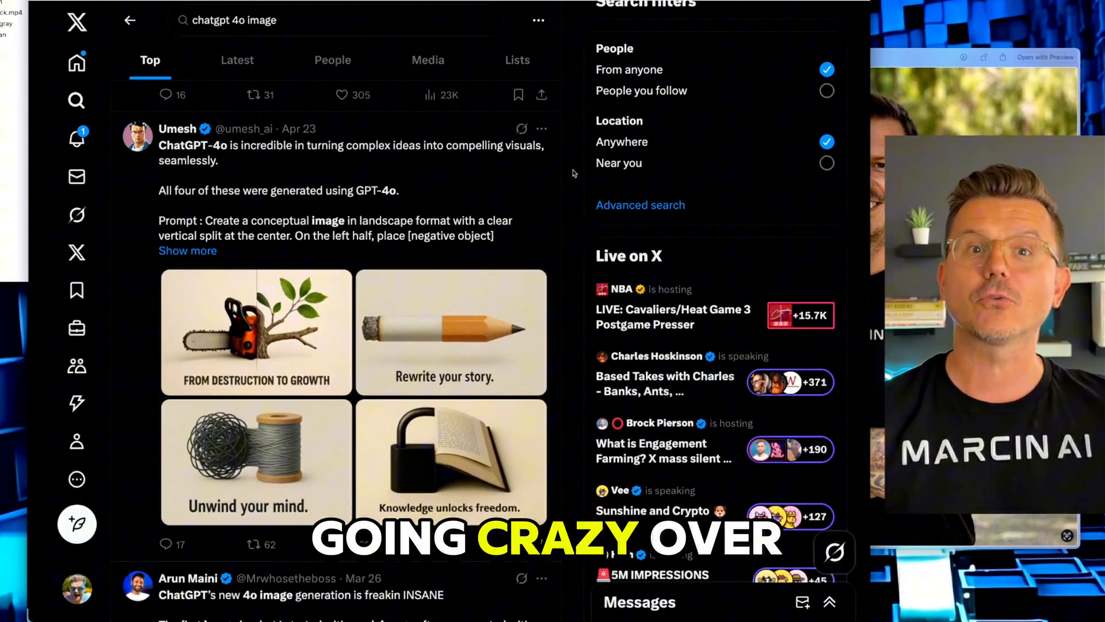
pyautogui.scroll(-3)
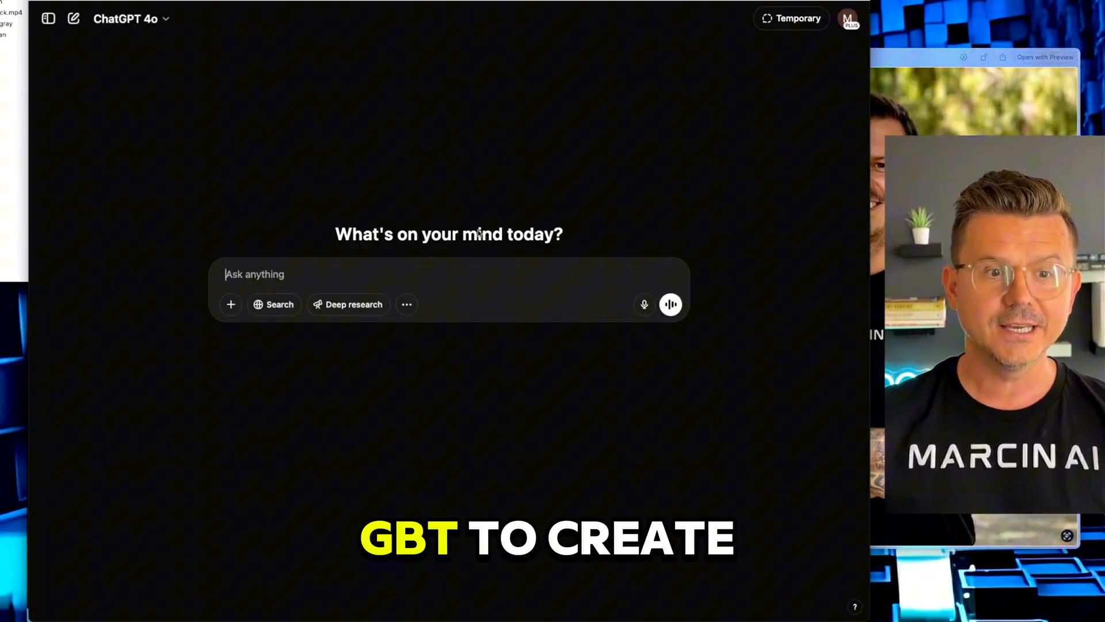
# Request a 'Create image' thumbnail in ChatGPT and view the generated Open AI API result.
pyautogui.write('Create image')
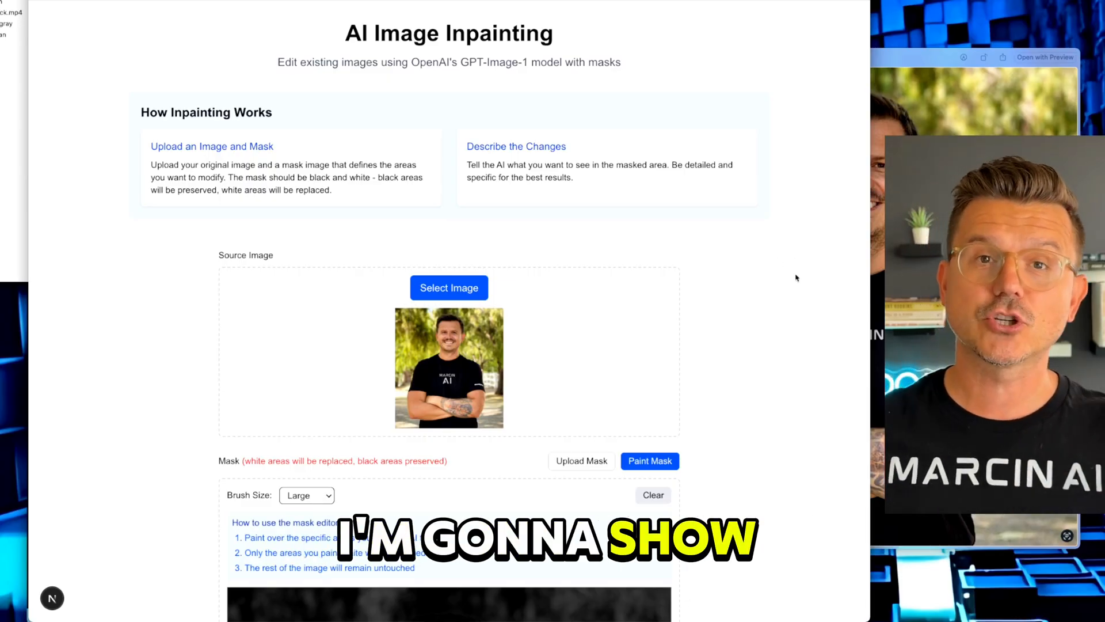
pyautogui.scroll(-3)
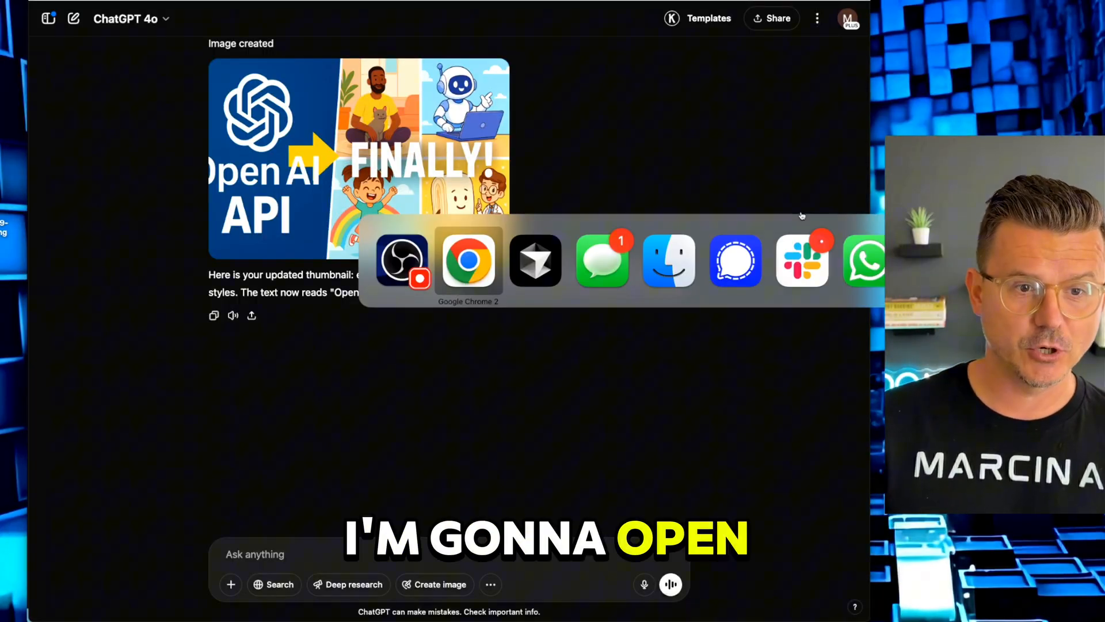
# Open the new-image-api folder in Cursor and start an agent request with 'I want to'.
pyautogui.click(536, 262)
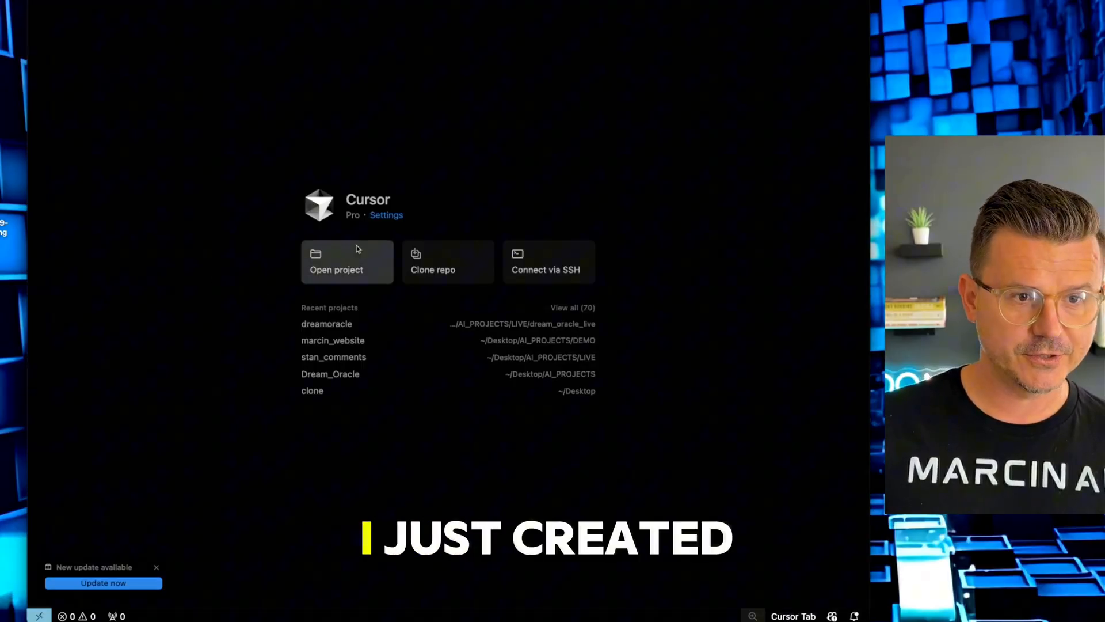
pyautogui.click(336, 269)
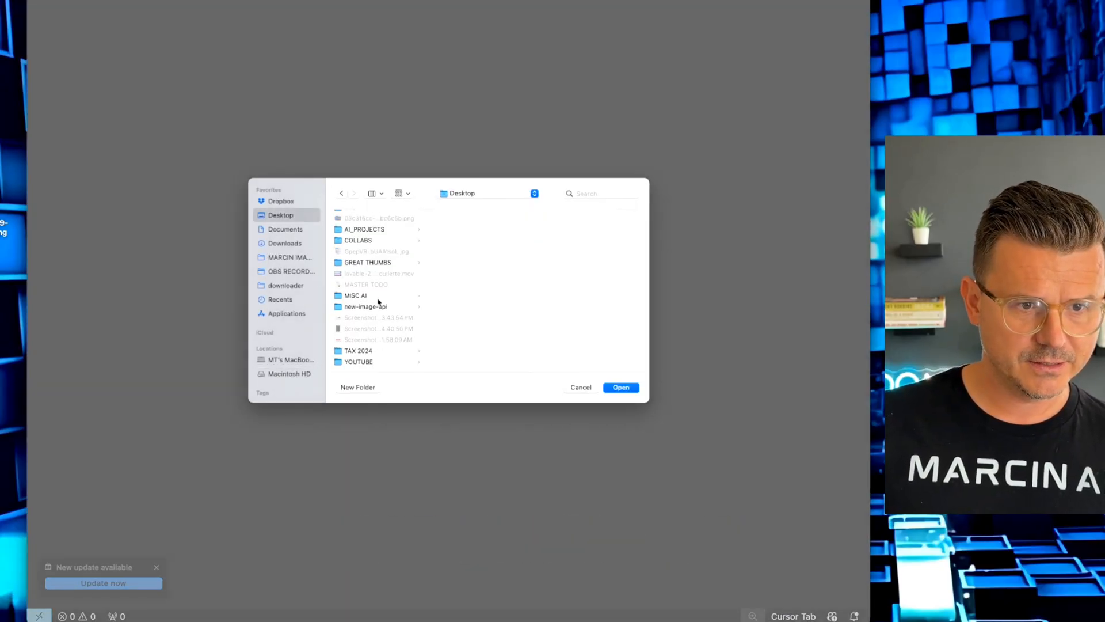
pyautogui.click(620, 387)
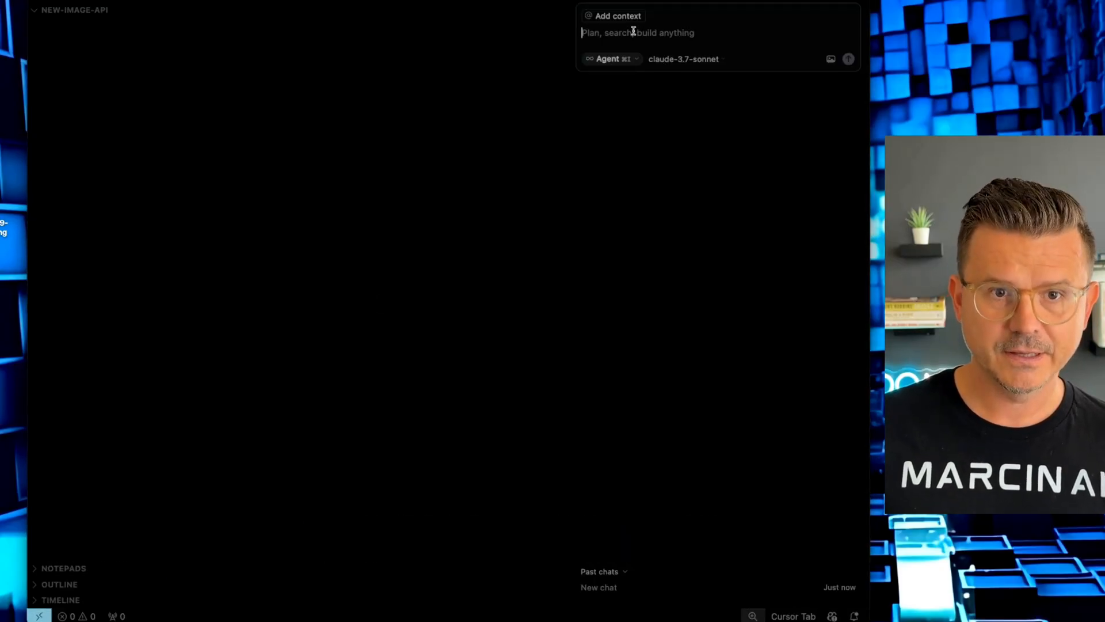
pyautogui.write('I want to')
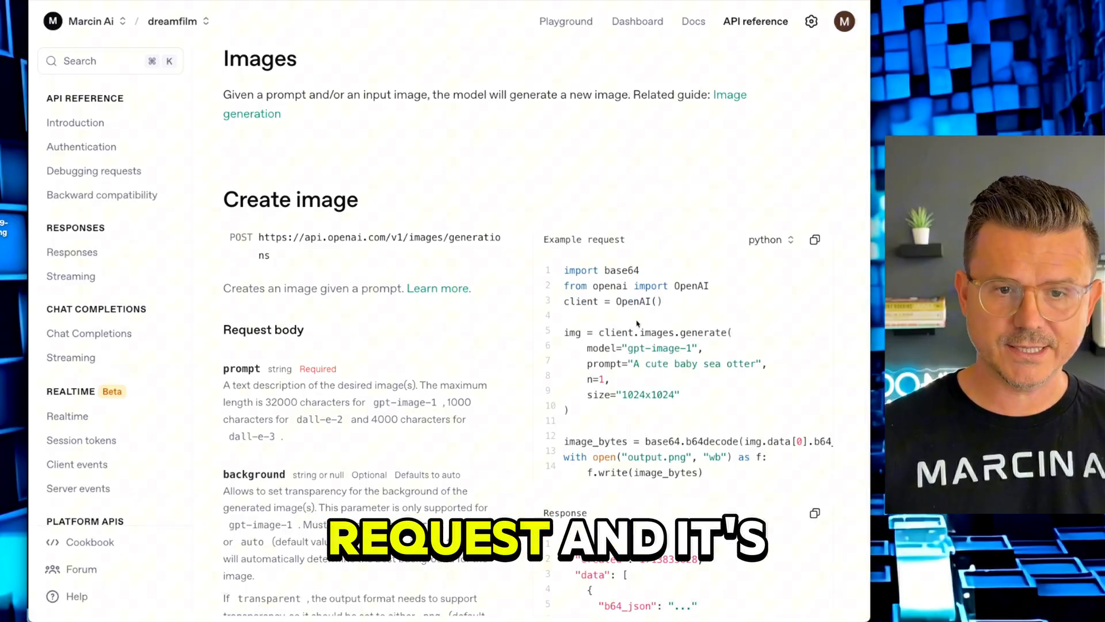
# Return to Chrome to reach the OpenAI Platform API keys page.
pyautogui.scroll(-3)
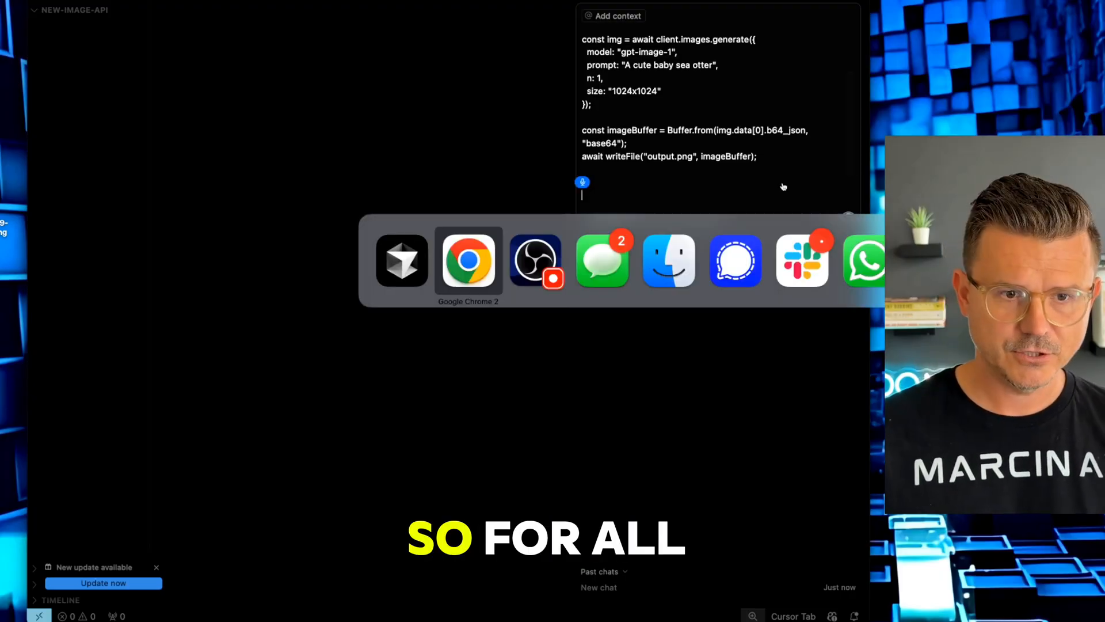
pyautogui.click(469, 261)
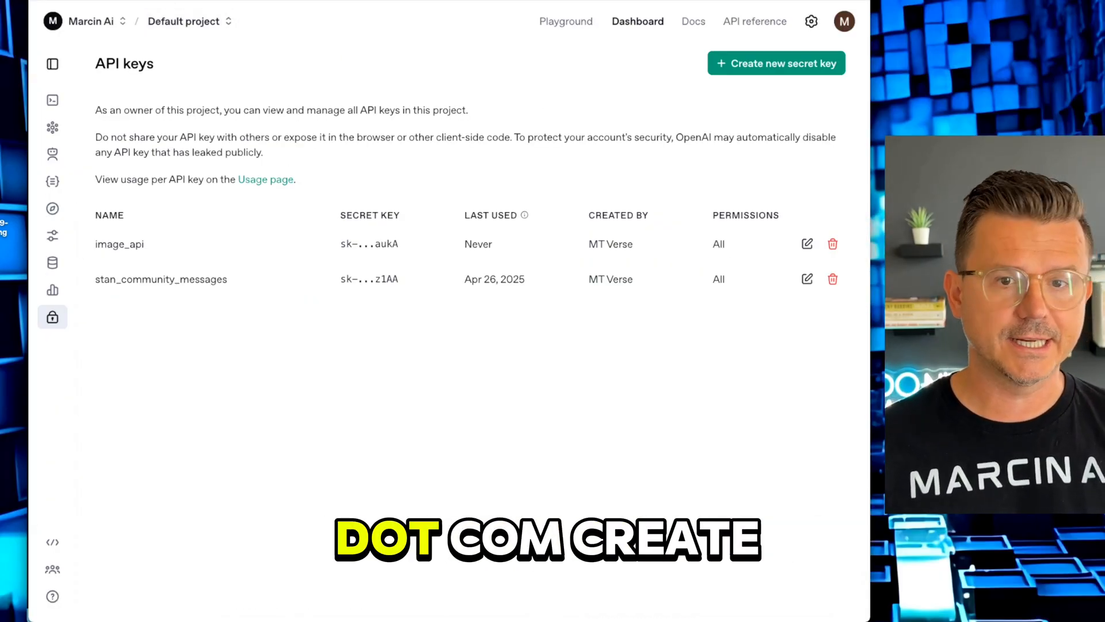
# Create a new secret API key named starting with 'image-'.
pyautogui.click(774, 63)
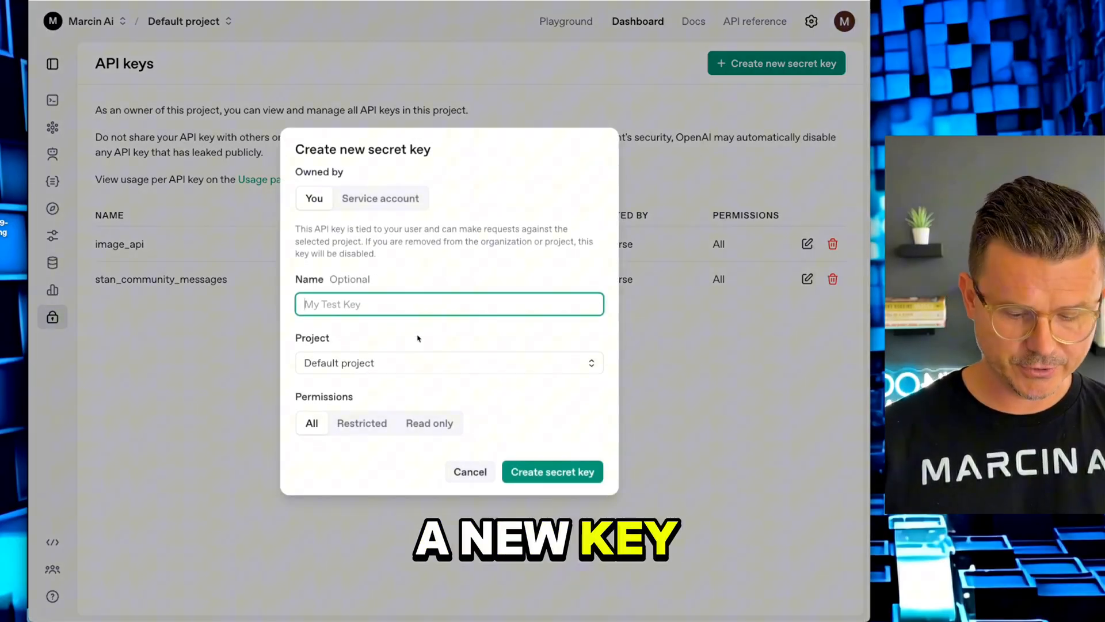
pyautogui.write('image-')
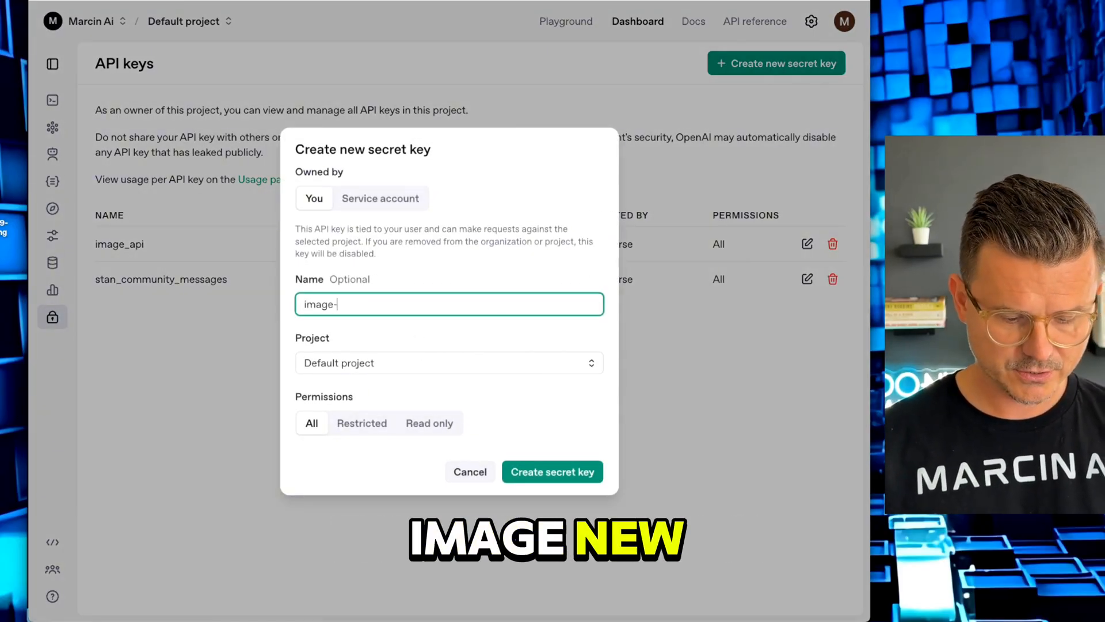
pyautogui.click(553, 472)
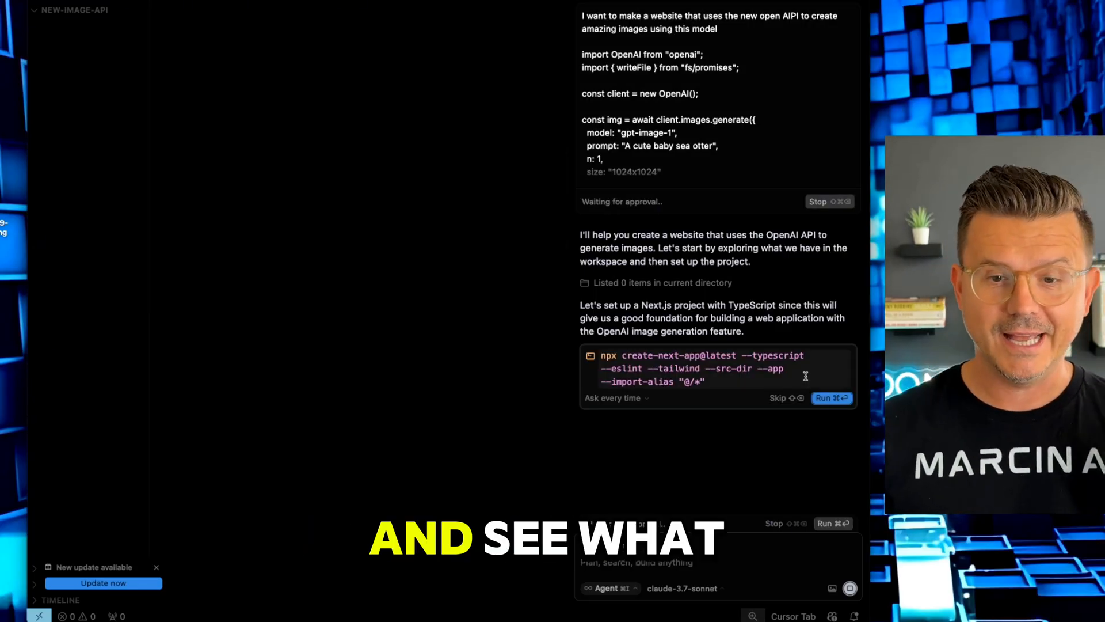
# Approve the agent's npx create-next-app command to scaffold the Next.js TypeScript project.
pyautogui.click(833, 397)
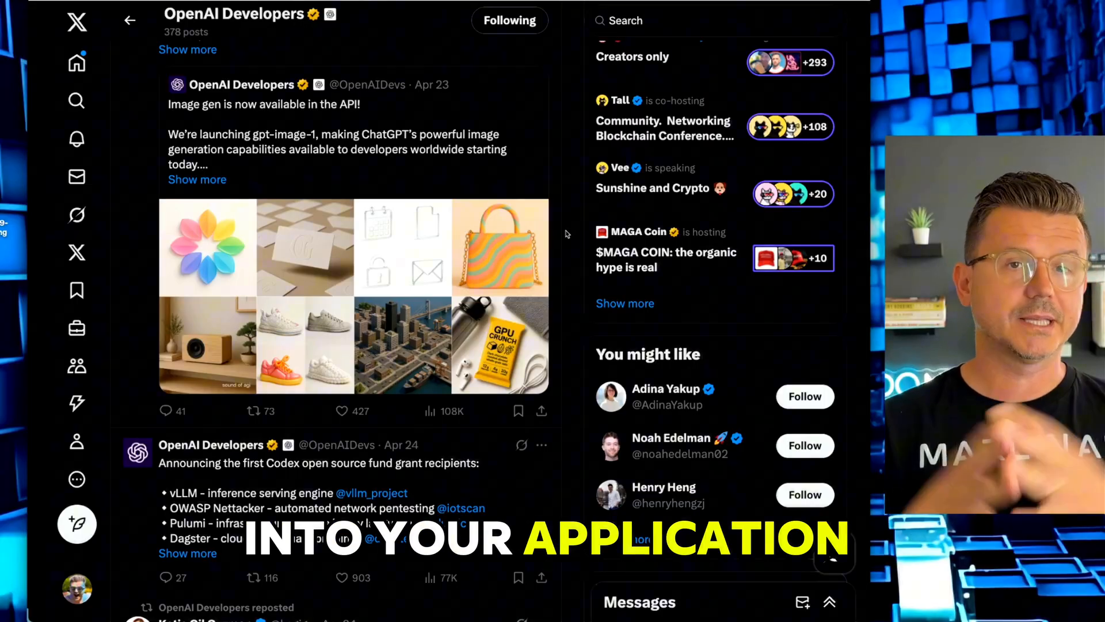
# Scroll through the OpenAI Developers timeline posts about gpt-image-1 and new API models.
pyautogui.scroll(-3)
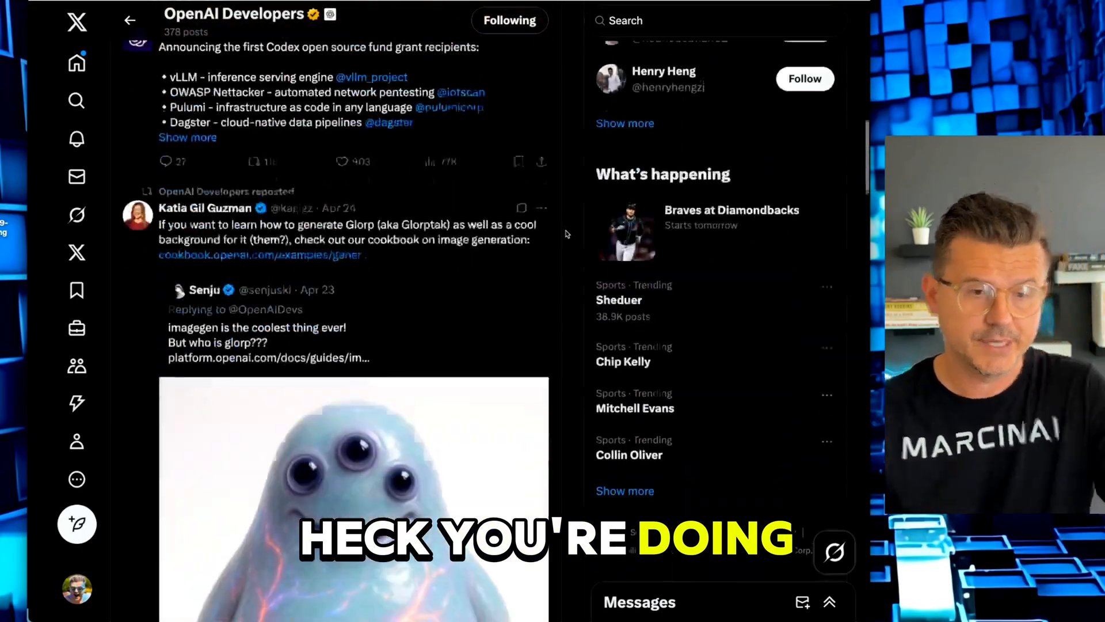
pyautogui.scroll(-3)
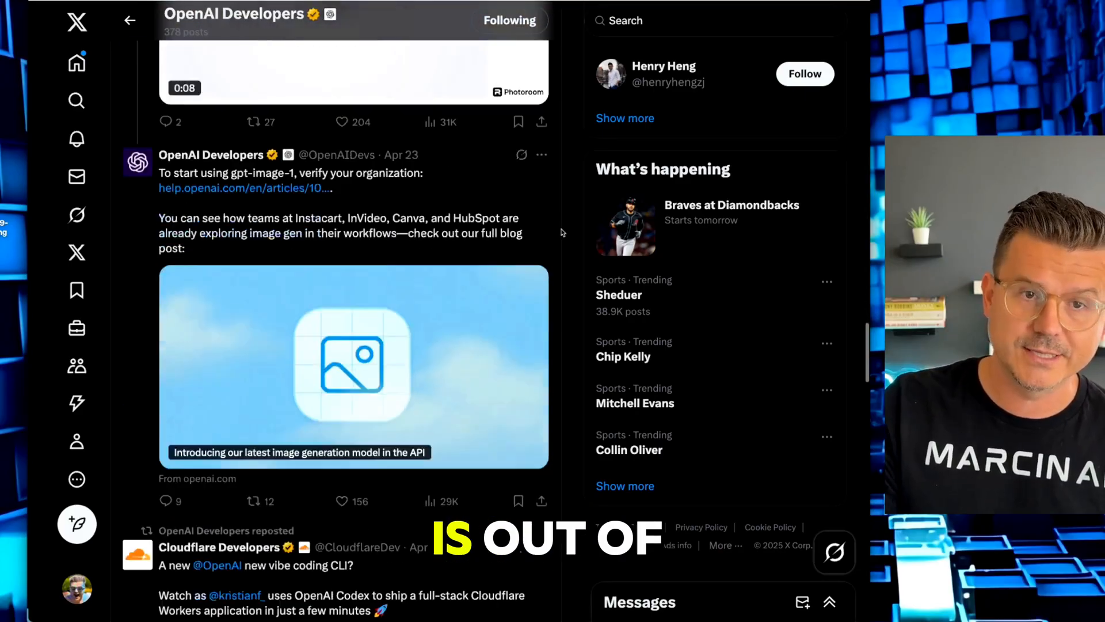
pyautogui.scroll(-3)
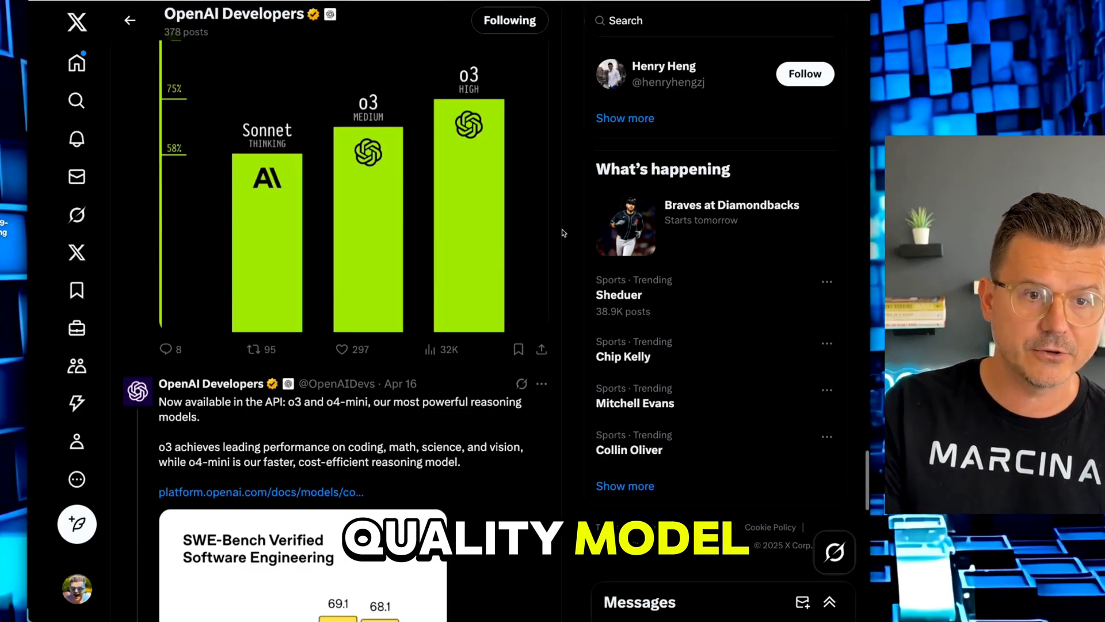
pyautogui.scroll(-3)
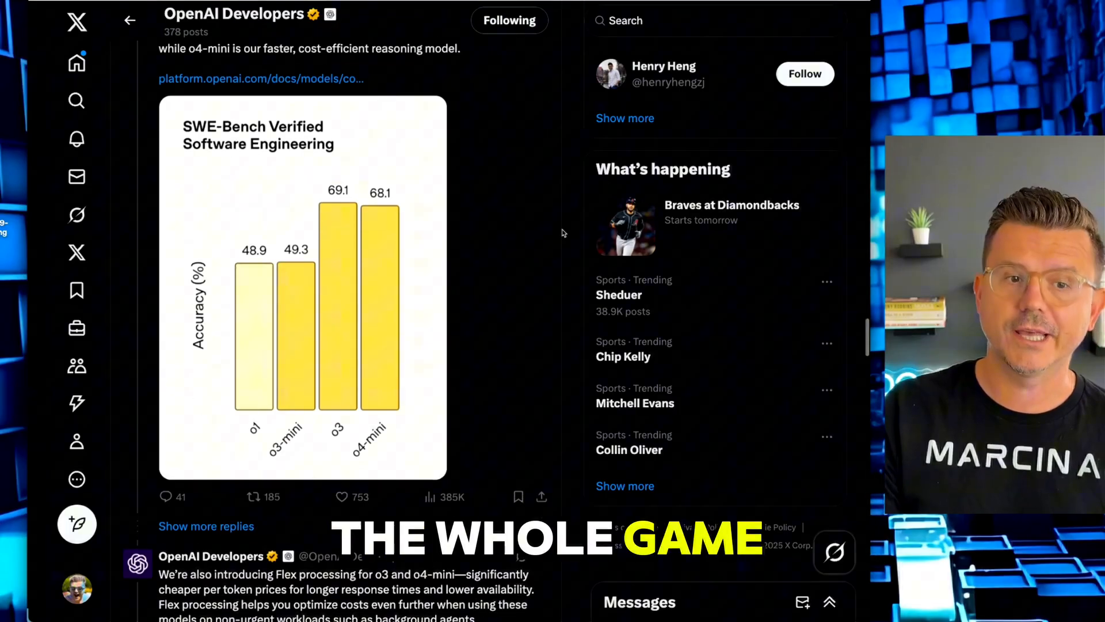
pyautogui.scroll(-3)
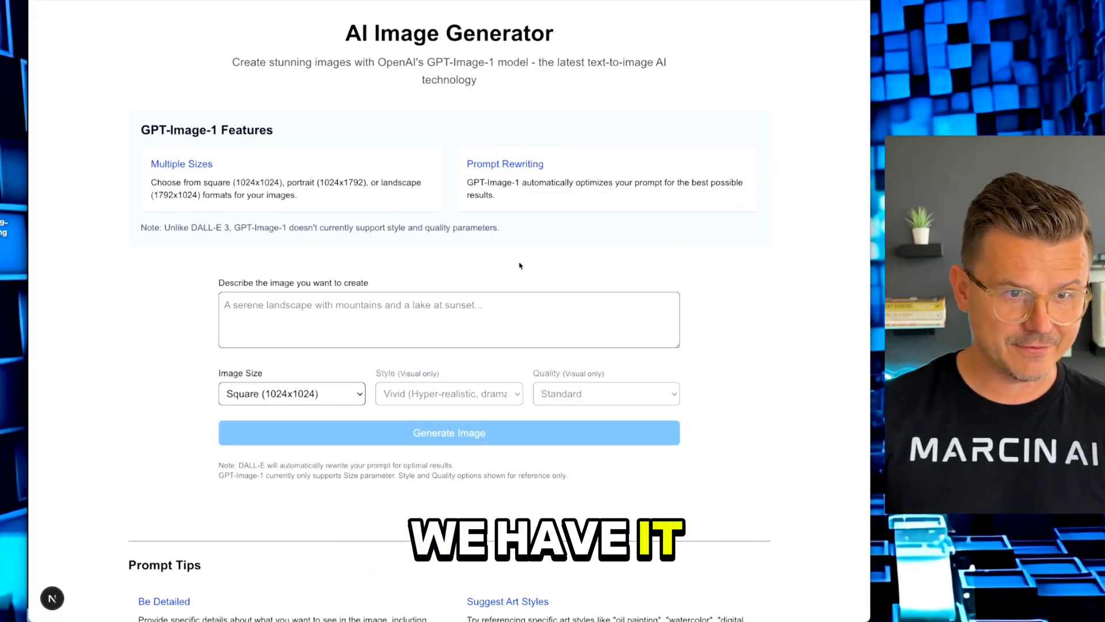
# Describe a thumbnail with a collage of AI-created images and a big yellow arrow pointing right.
pyautogui.click(449, 319)
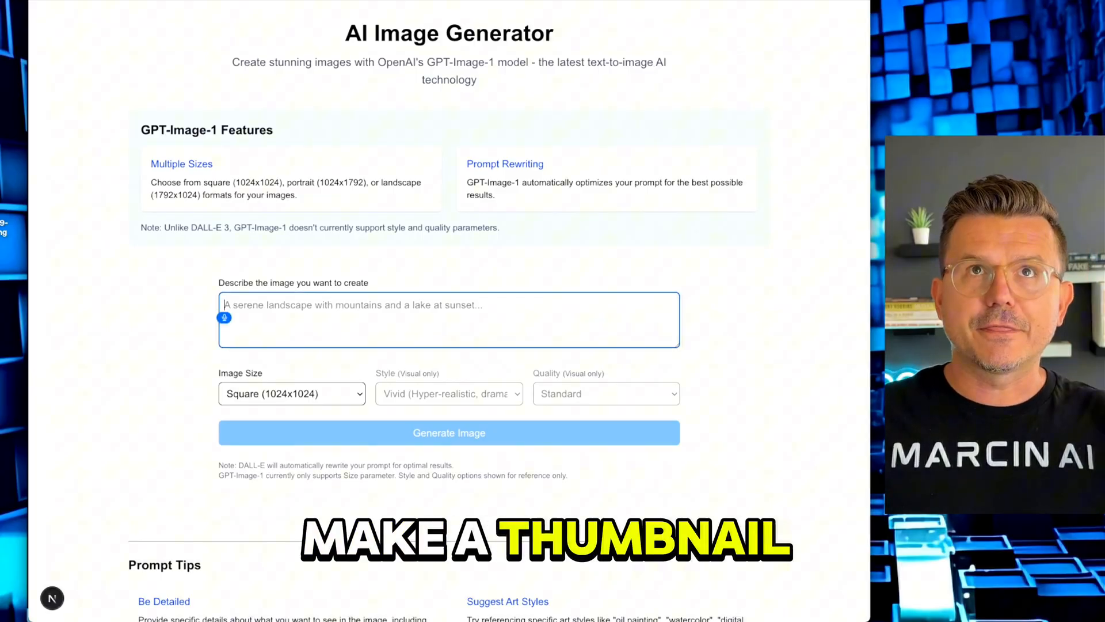
pyautogui.write('I wanna make a thumbnail on the left side show the open AI logo and on the right side')
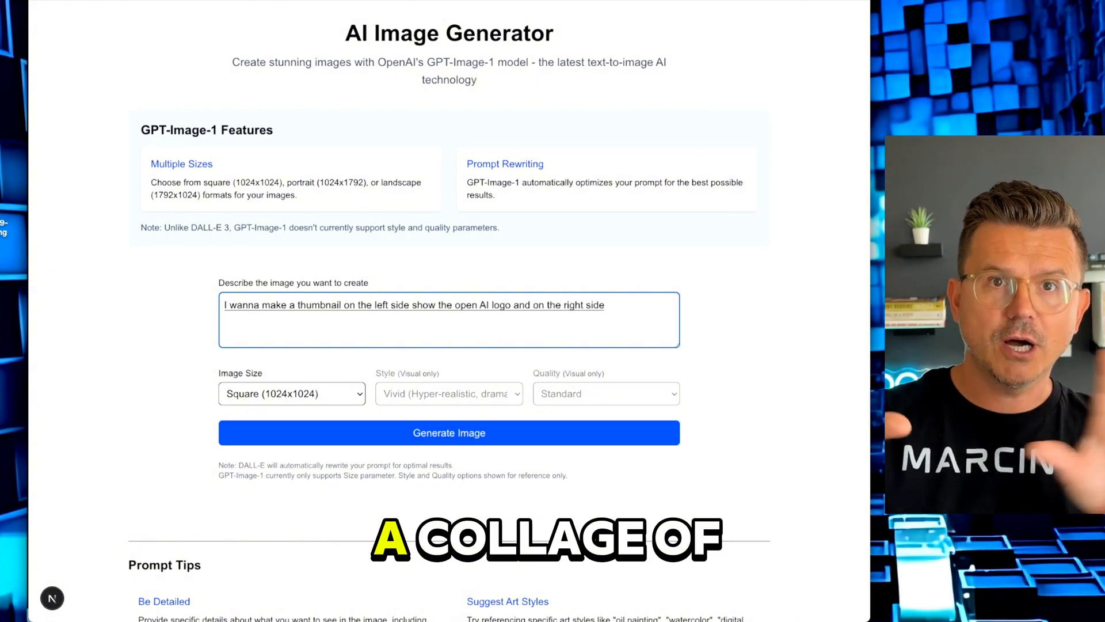
pyautogui.write('show a collage of different')
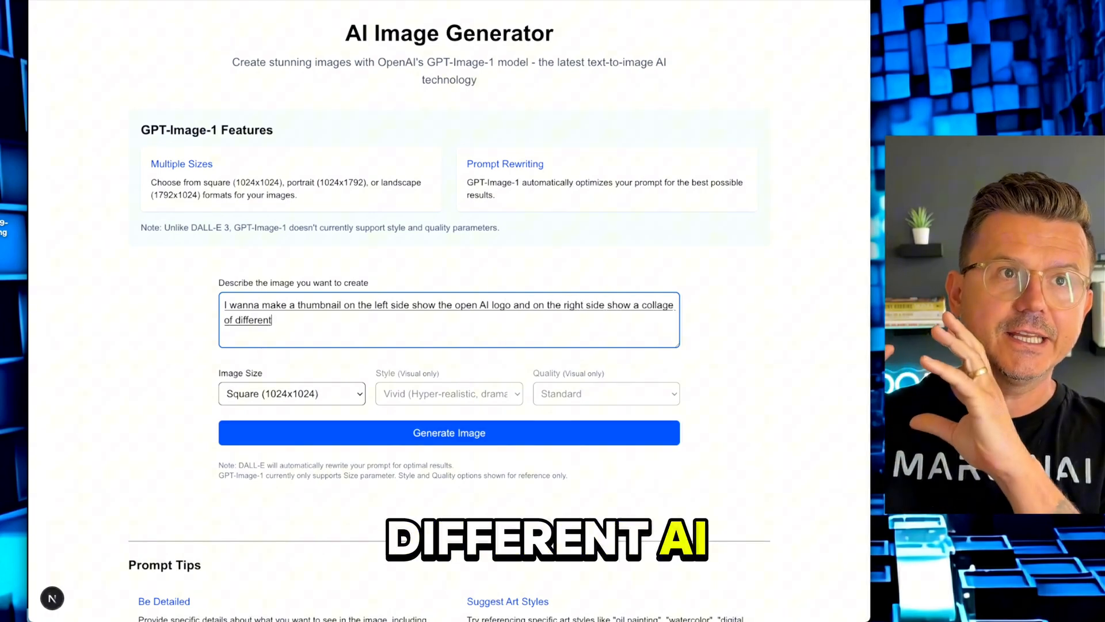
pyautogui.write('AI created')
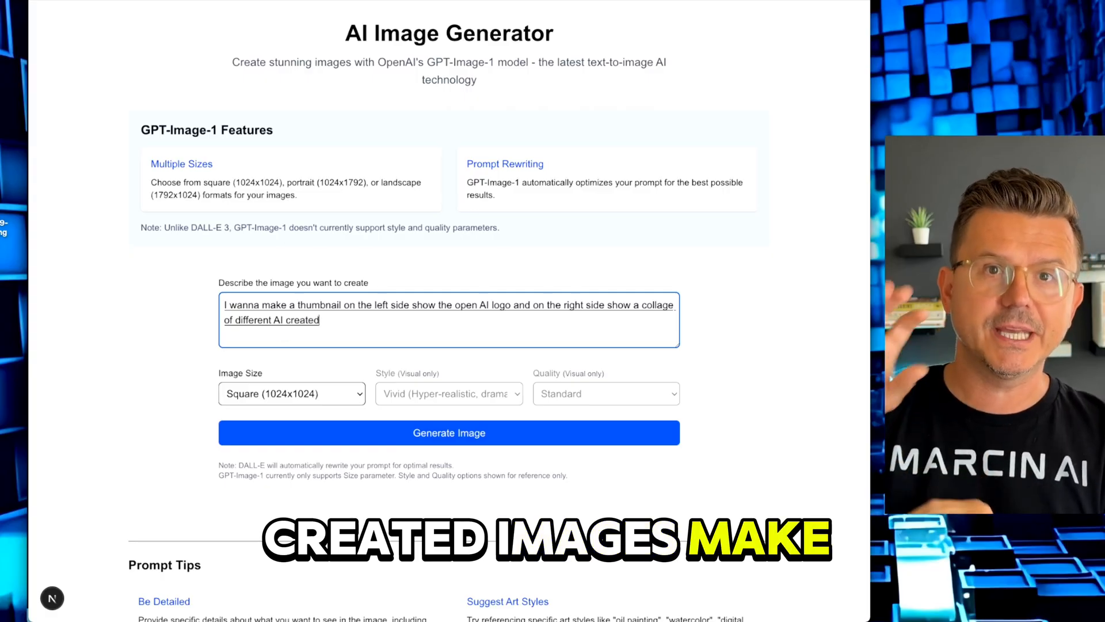
pyautogui.write("images make each image very different people's face as pets nature animation")
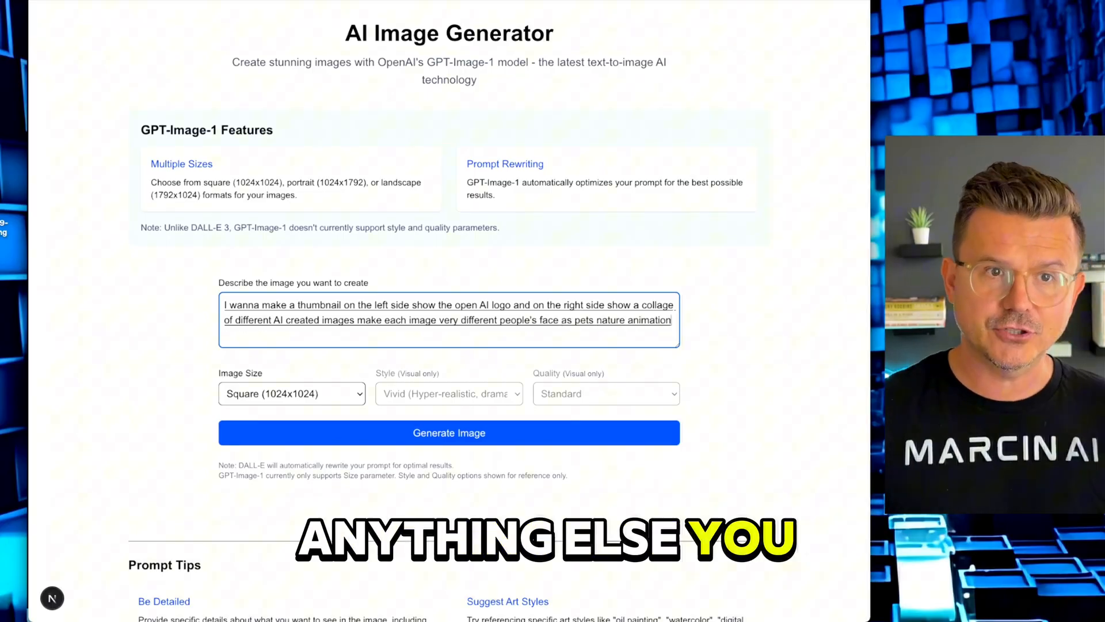
pyautogui.write('anything else you can come up with and then')
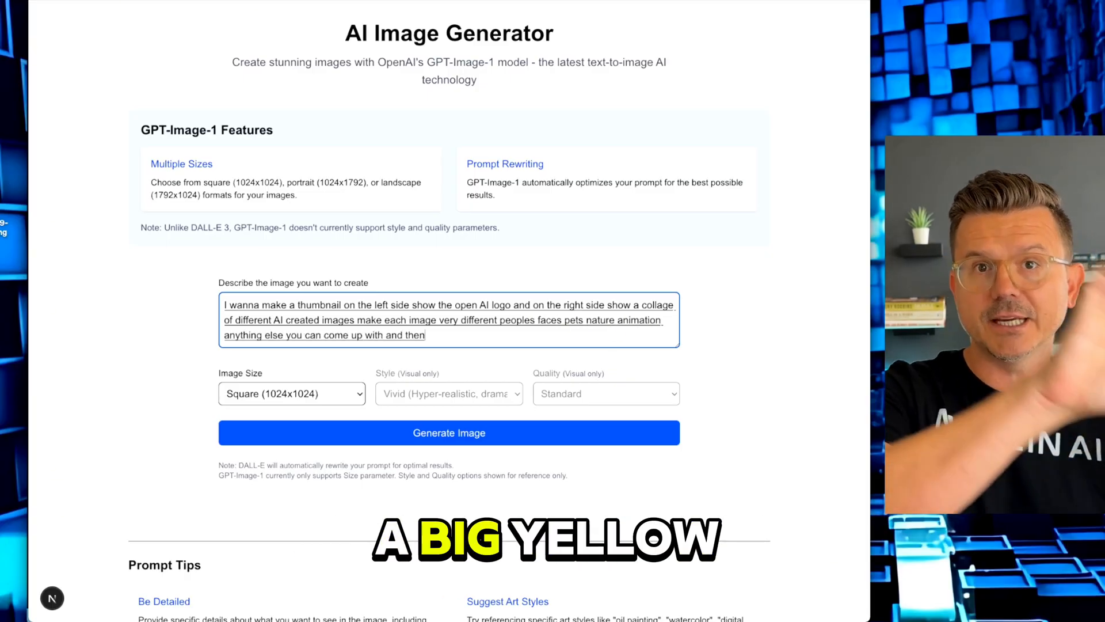
pyautogui.write('have a big yellow')
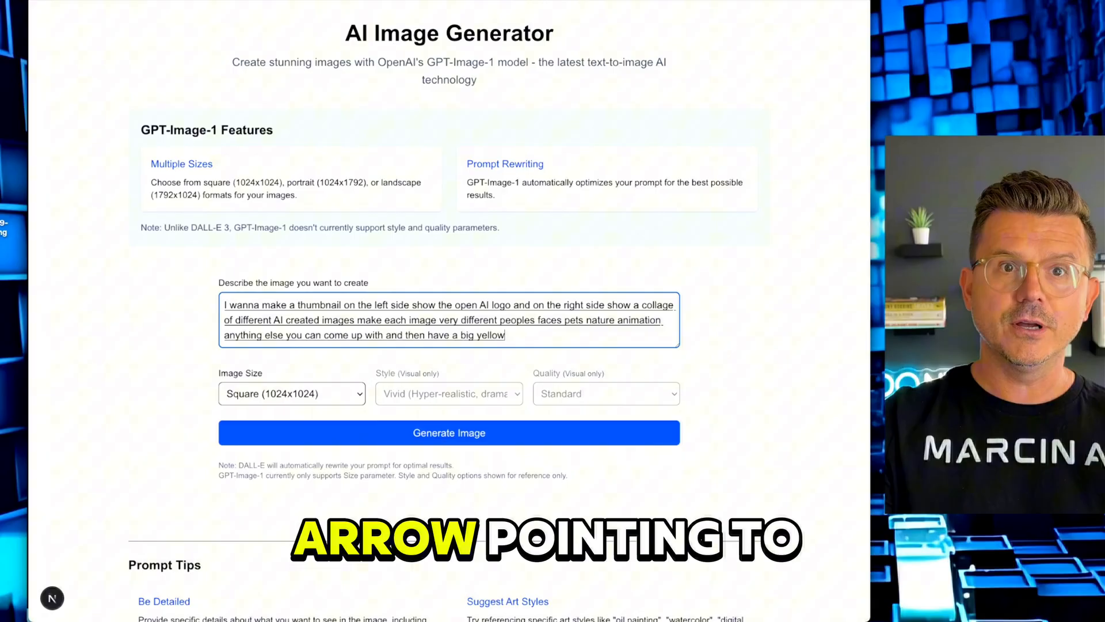
pyautogui.write('arrow pointing to the right side with')
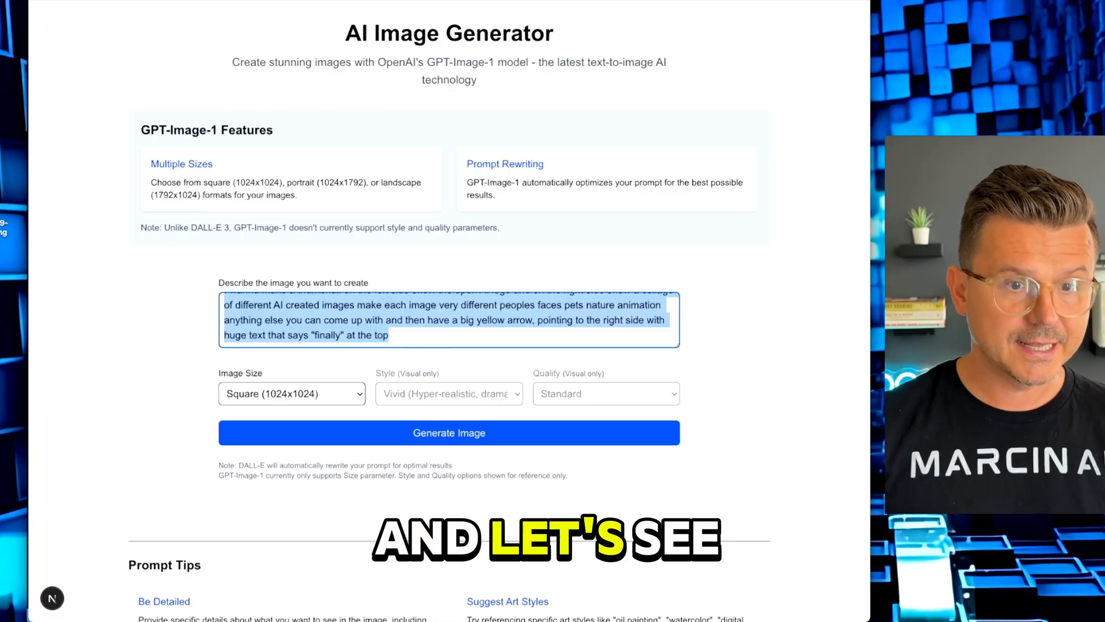
# Generate the described square image and review the FINALLY thumbnail result.
pyautogui.click(449, 431)
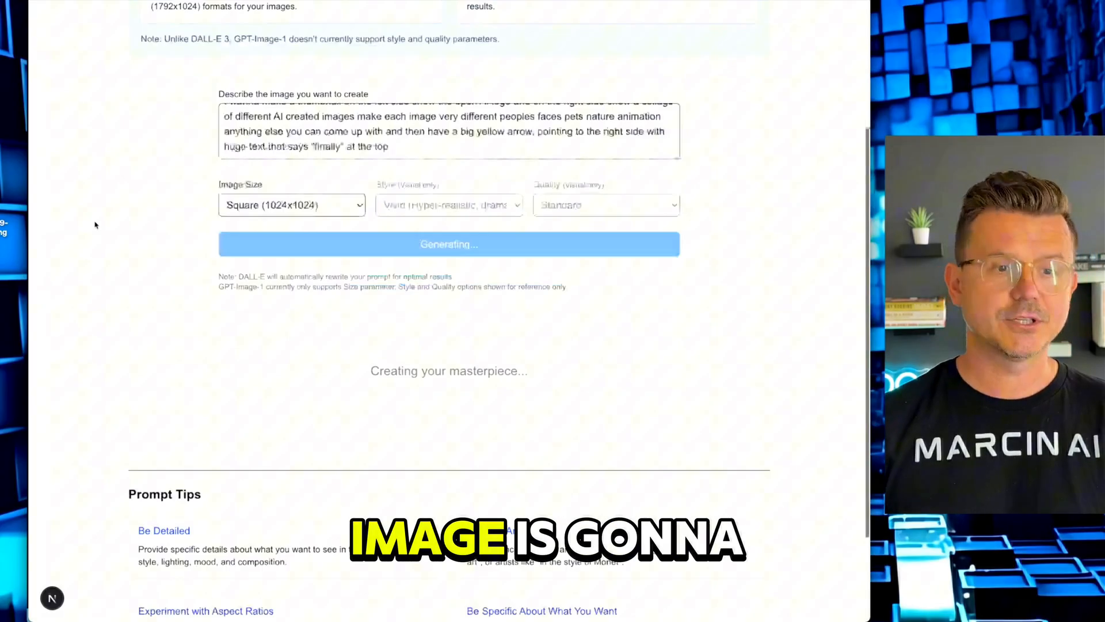
pyautogui.scroll(-3)
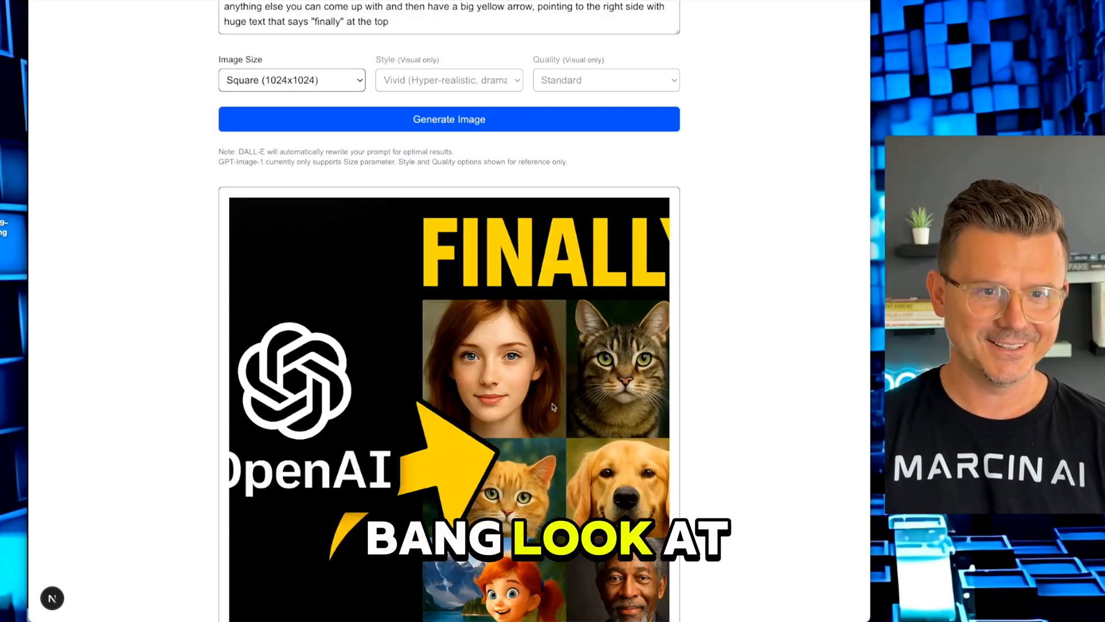
pyautogui.scroll(-3)
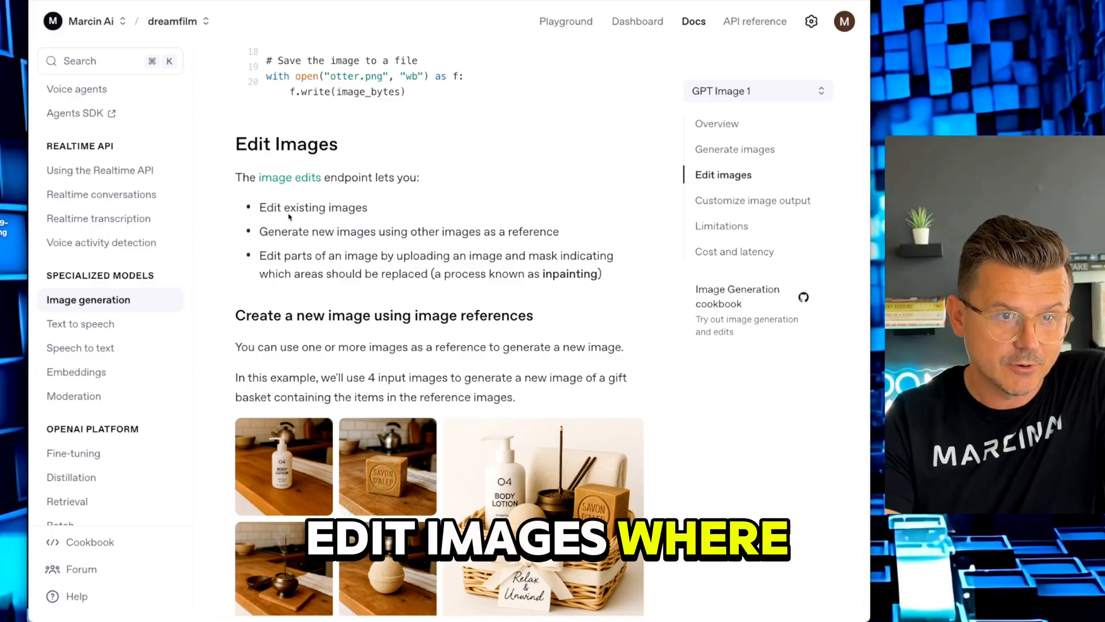
pyautogui.scroll(-3)
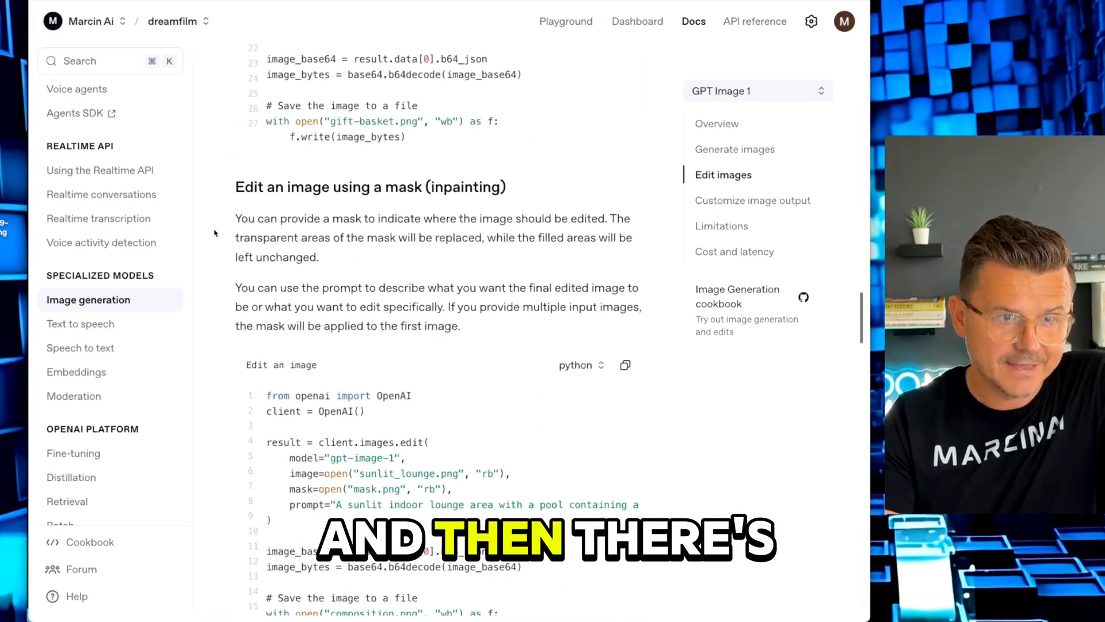
pyautogui.scroll(-3)
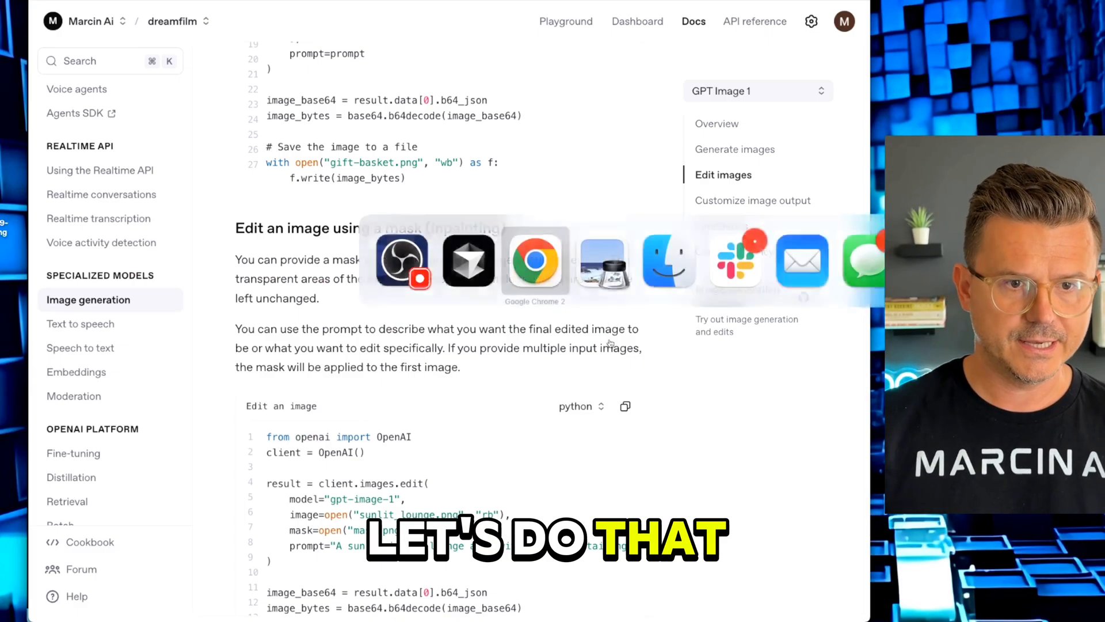
pyautogui.scroll(-3)
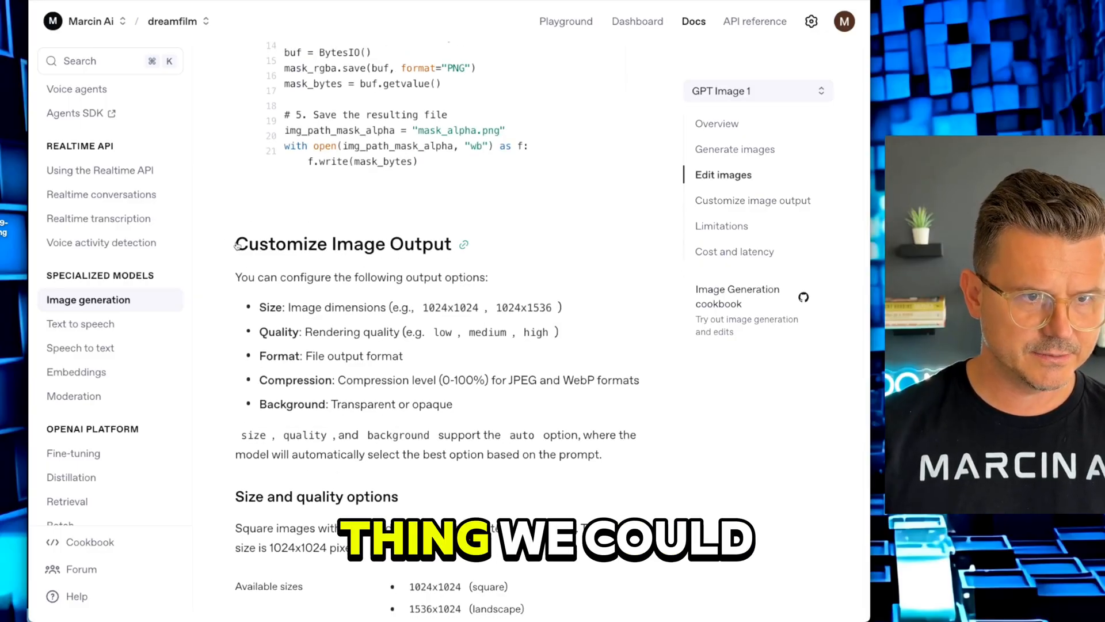
pyautogui.moveTo(234, 243); pyautogui.dragTo(645, 458)
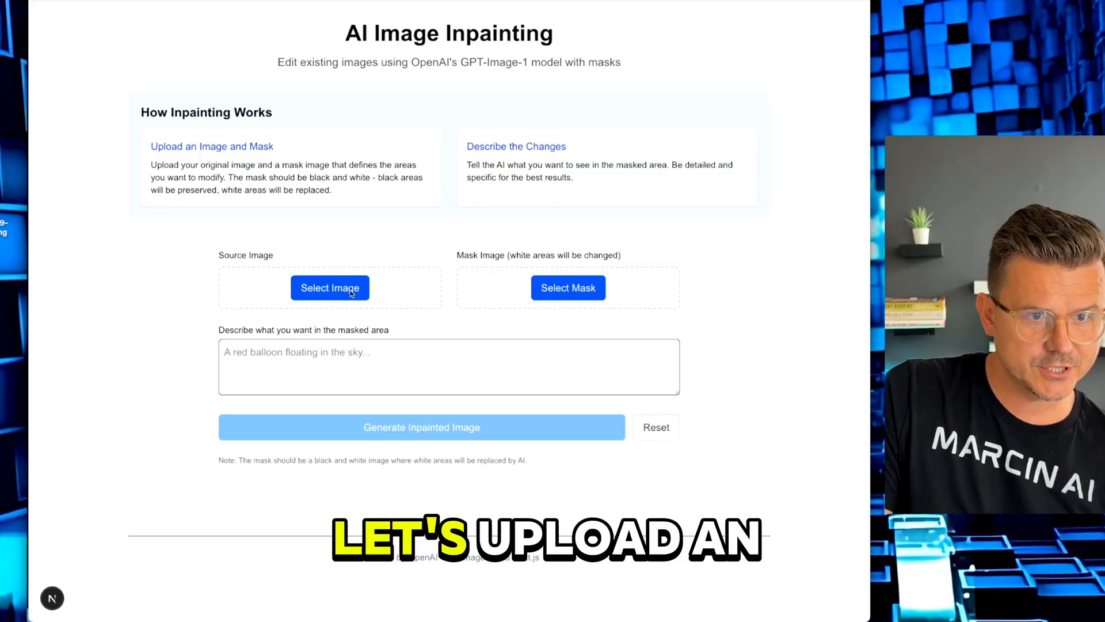
# Upload the FINALLY thumbnail as the inpainting source image and move on to selecting a mask.
pyautogui.click(330, 288)
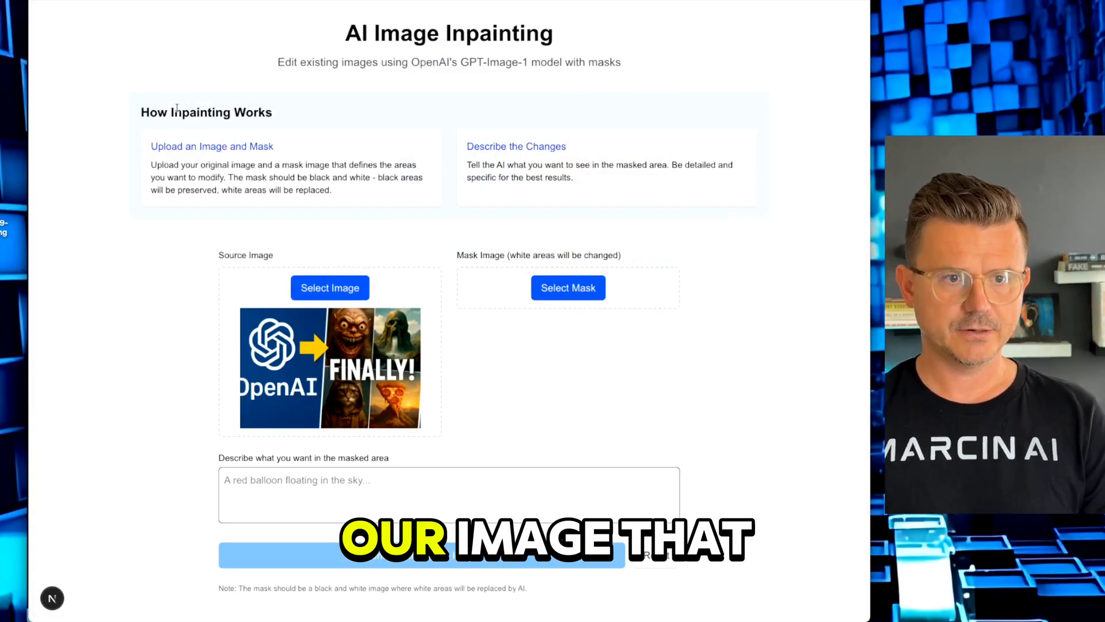
pyautogui.scroll(-3)
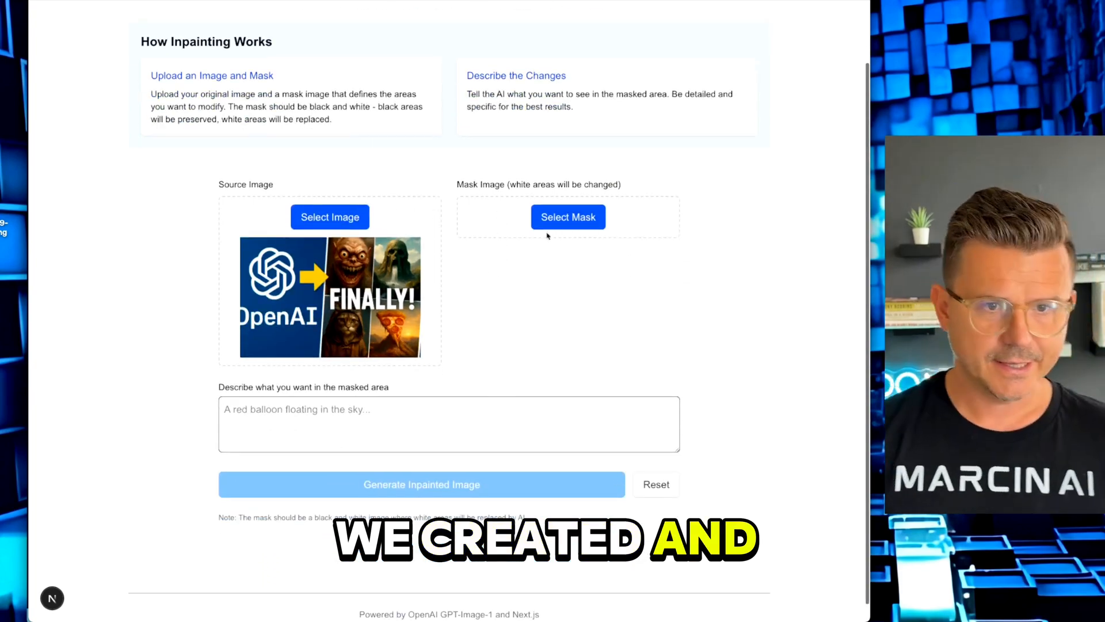
pyautogui.click(567, 217)
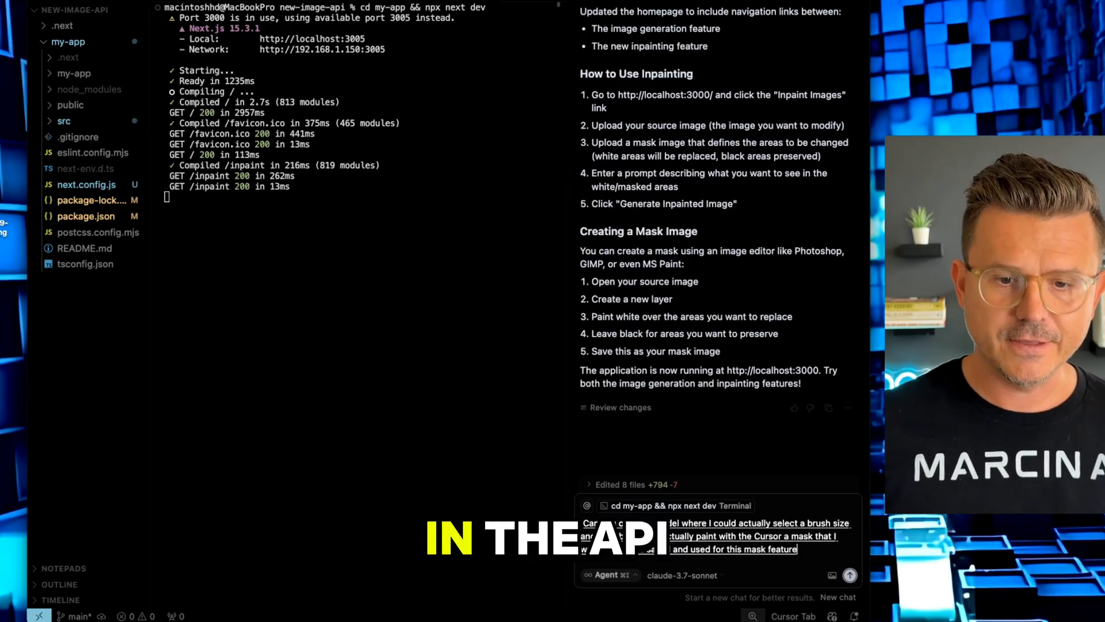
# Send the agent the request for brush-painted masks with selectable brush sizes.
pyautogui.click(850, 574)
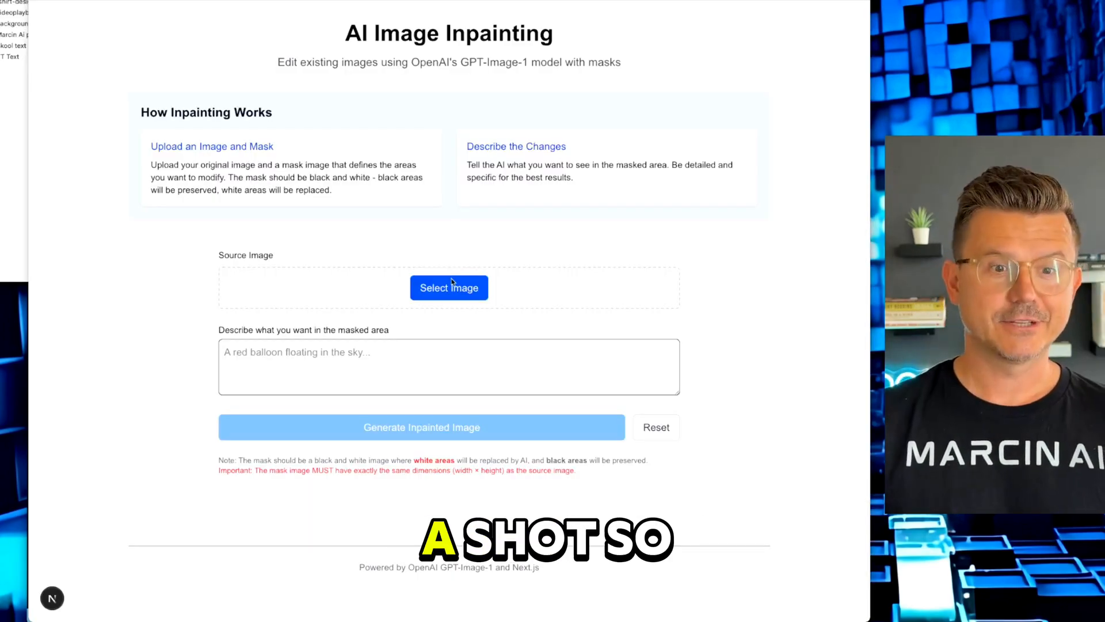
# Load the portrait photo of the man in the black AI t-shirt as the source image.
pyautogui.click(449, 288)
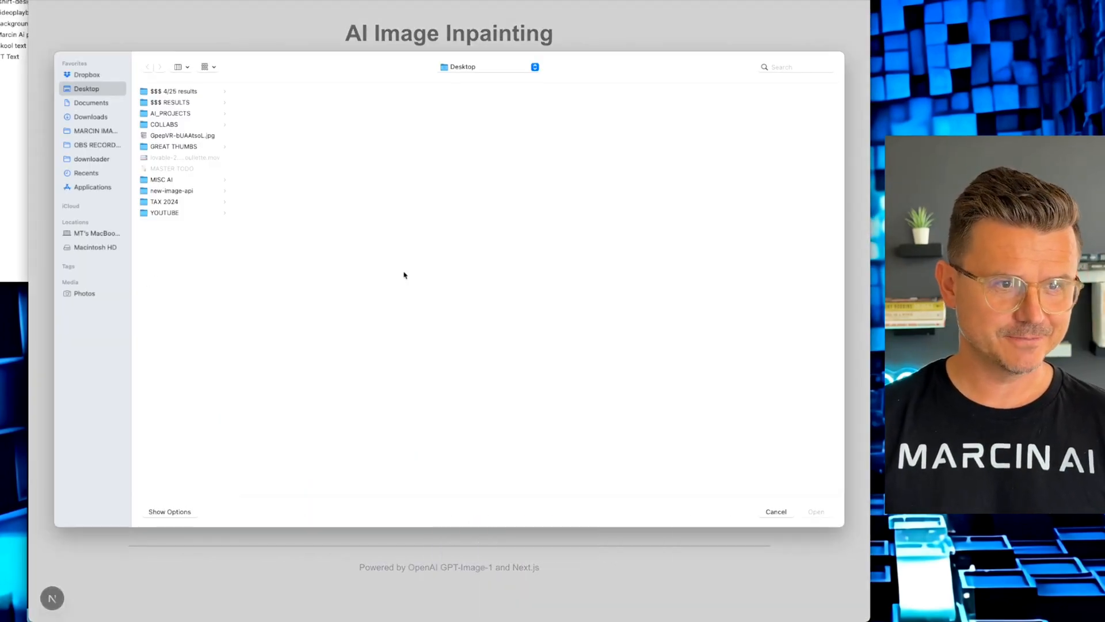
pyautogui.click(165, 124)
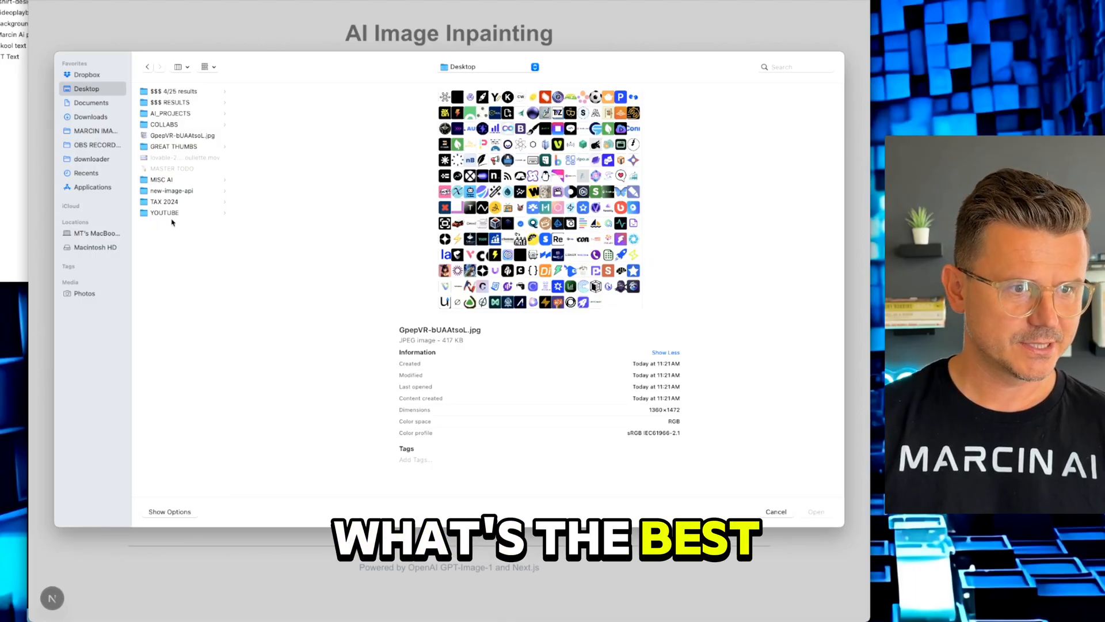
pyautogui.click(164, 212)
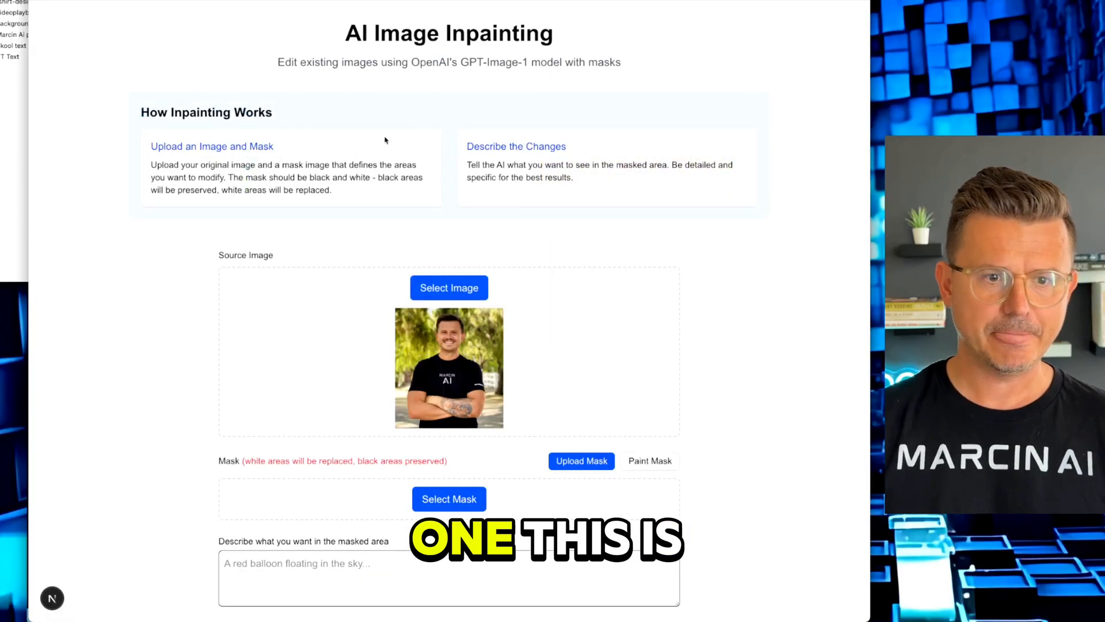
pyautogui.scroll(-3)
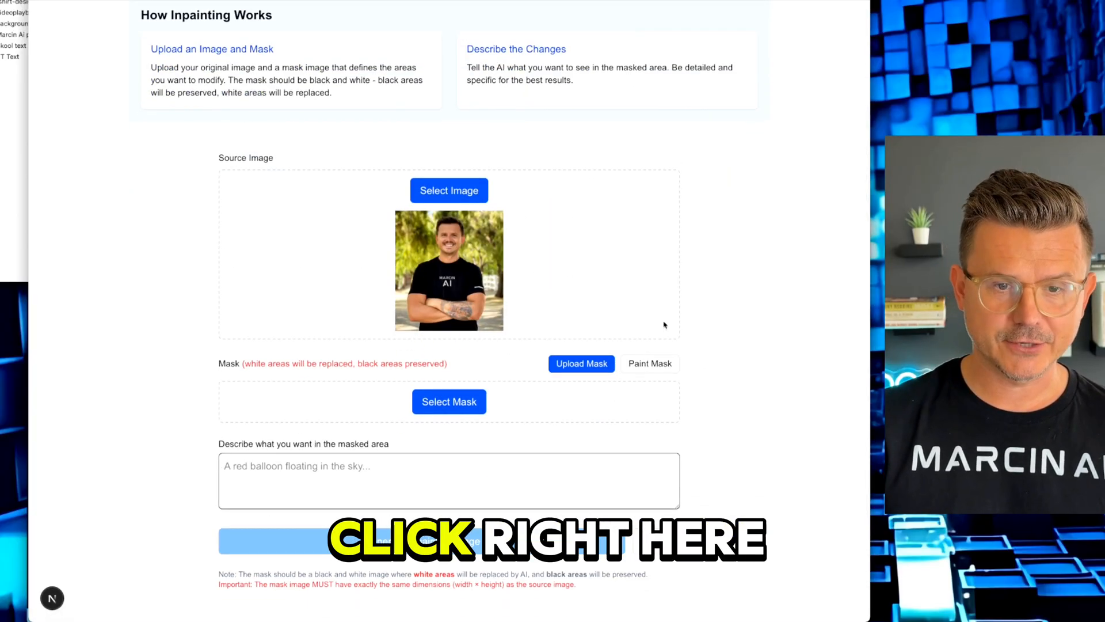
# Choose to paint the mask by hand and pick a brush size for the shirt text.
pyautogui.click(648, 363)
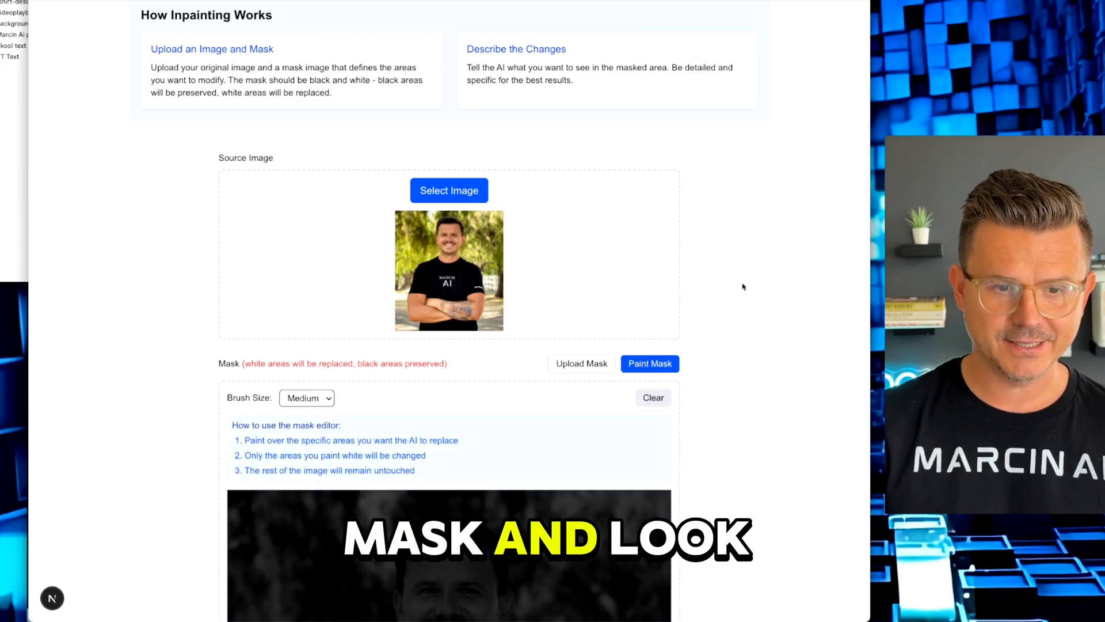
pyautogui.scroll(-3)
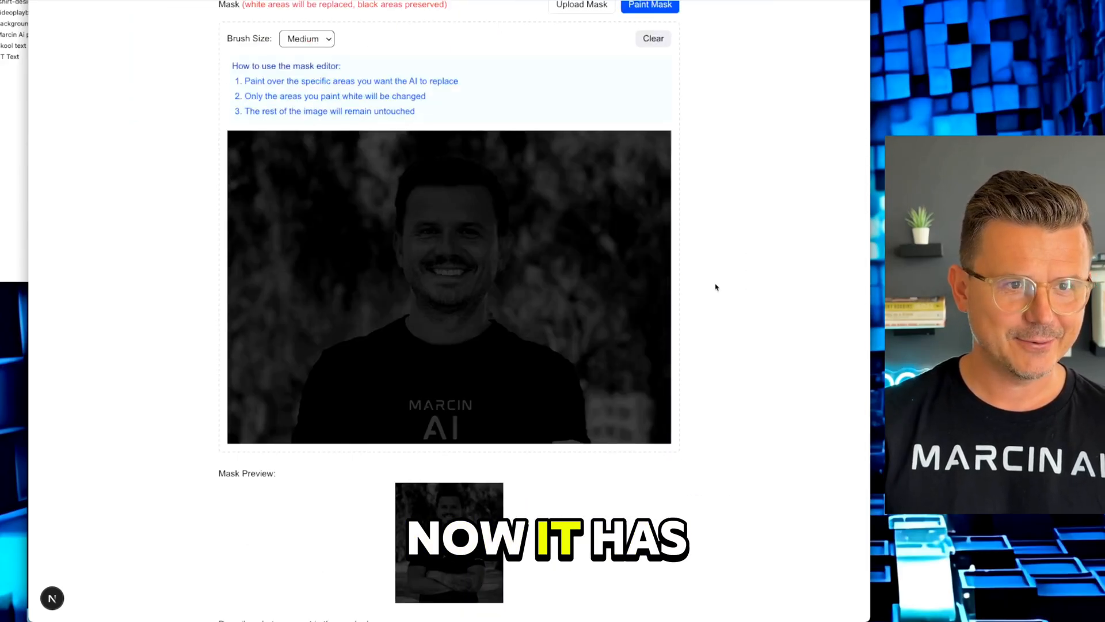
pyautogui.click(306, 38)
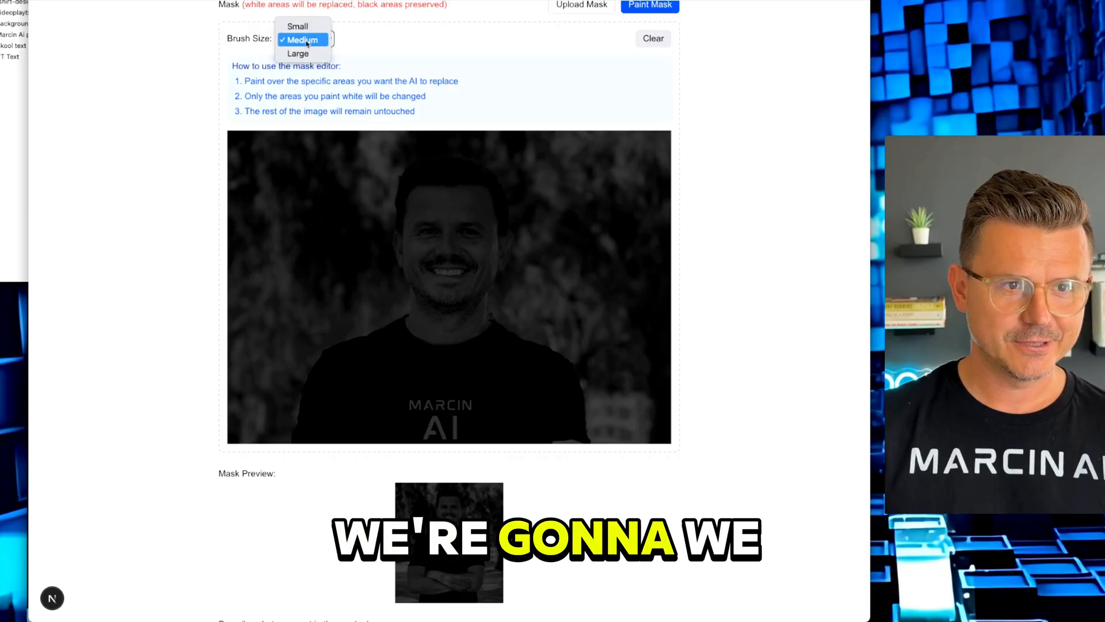
pyautogui.click(298, 54)
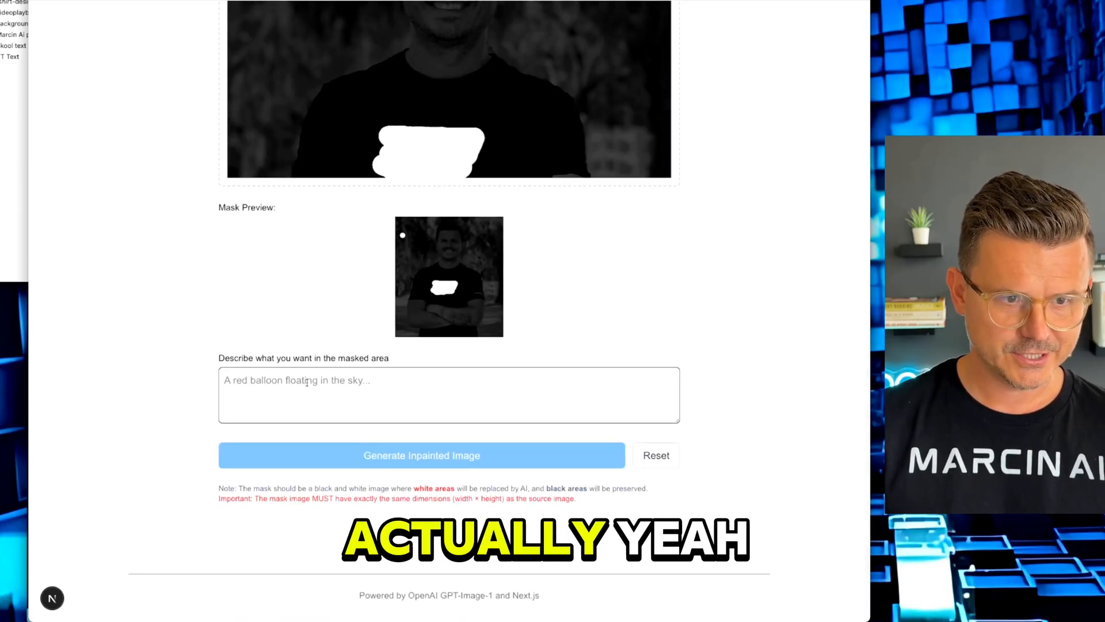
# Enter the prompt 'Change this to say "NoCode Dev' and start generating the inpainted image.
pyautogui.click(449, 395)
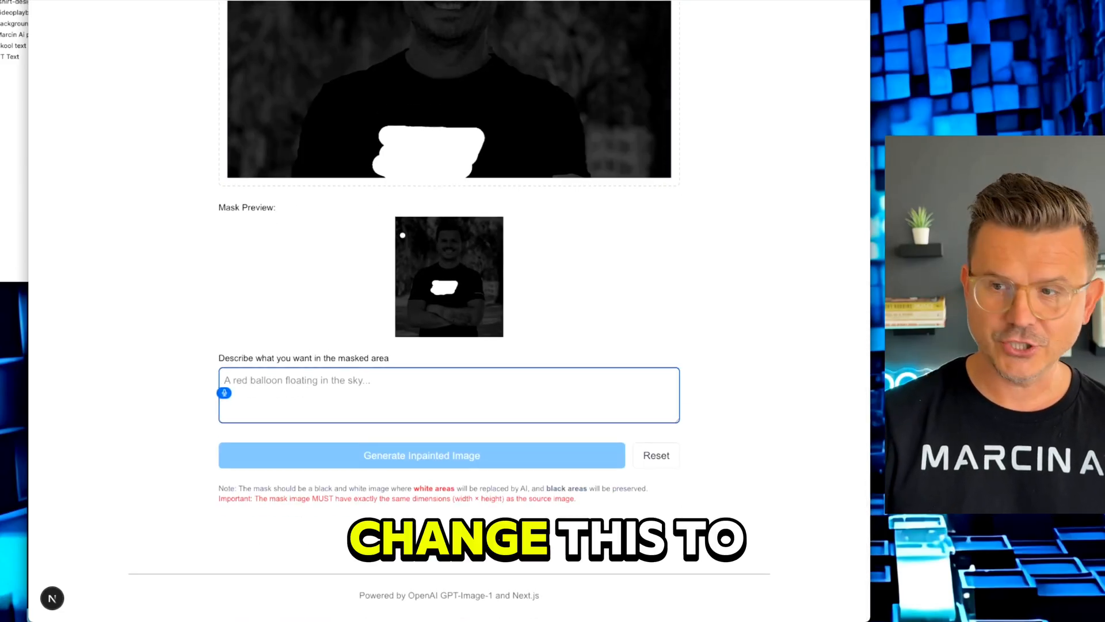
pyautogui.write('Change this to say"NoCode Dev')
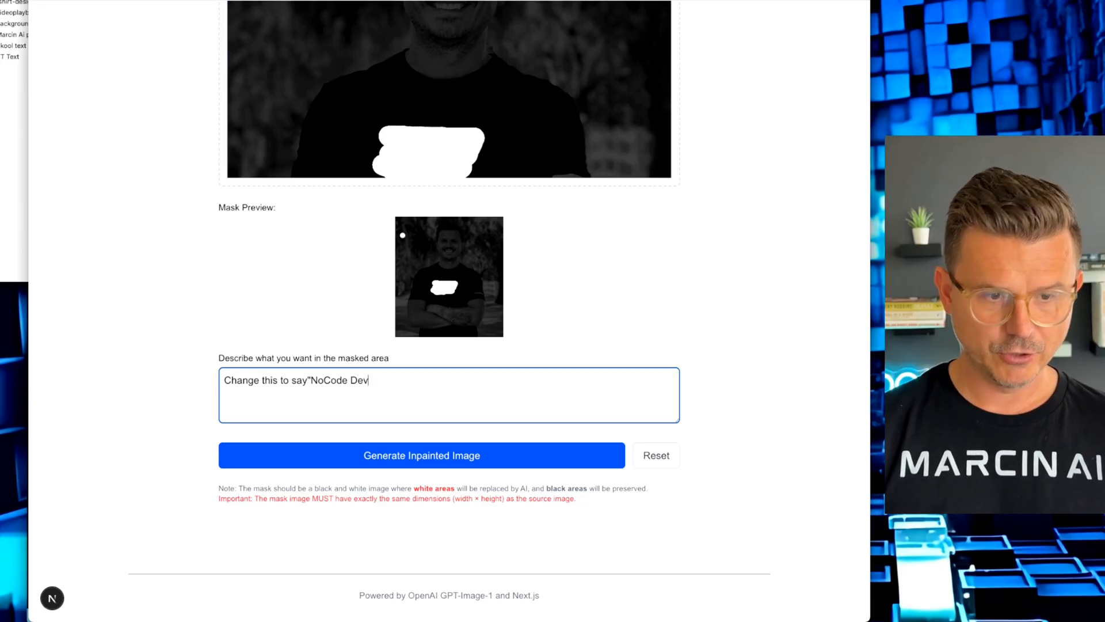
pyautogui.click(421, 454)
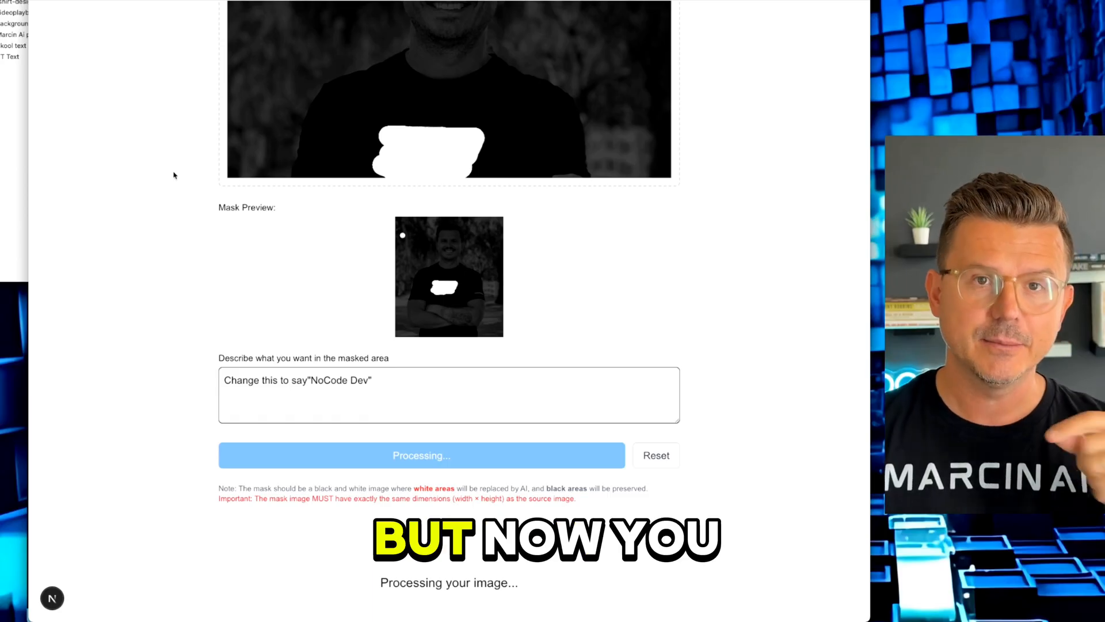
pyautogui.scroll(-3)
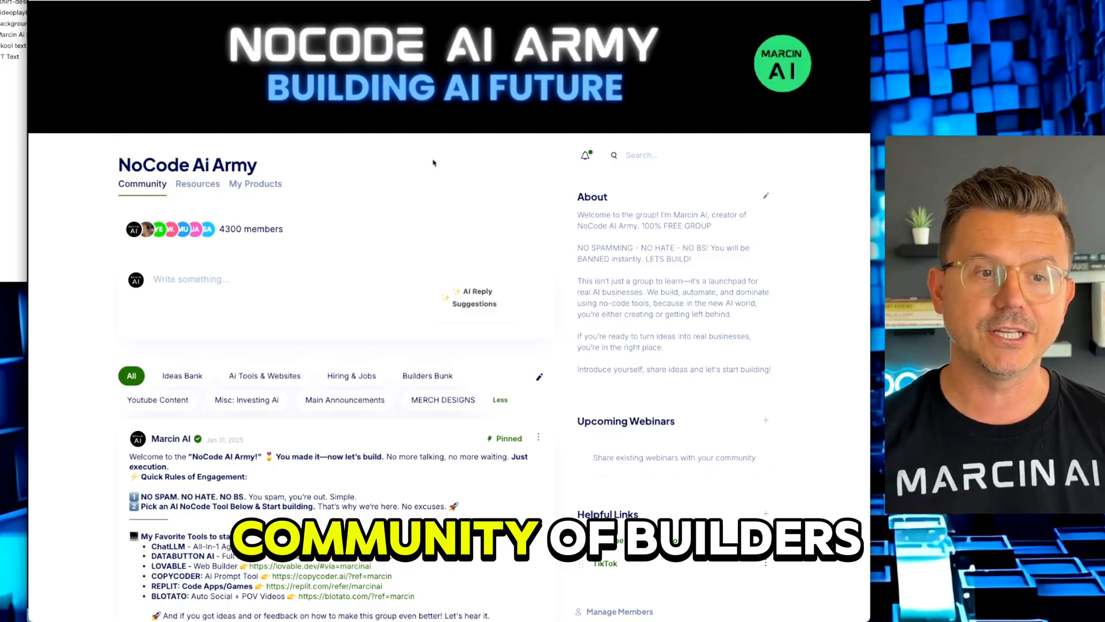
pyautogui.scroll(-3)
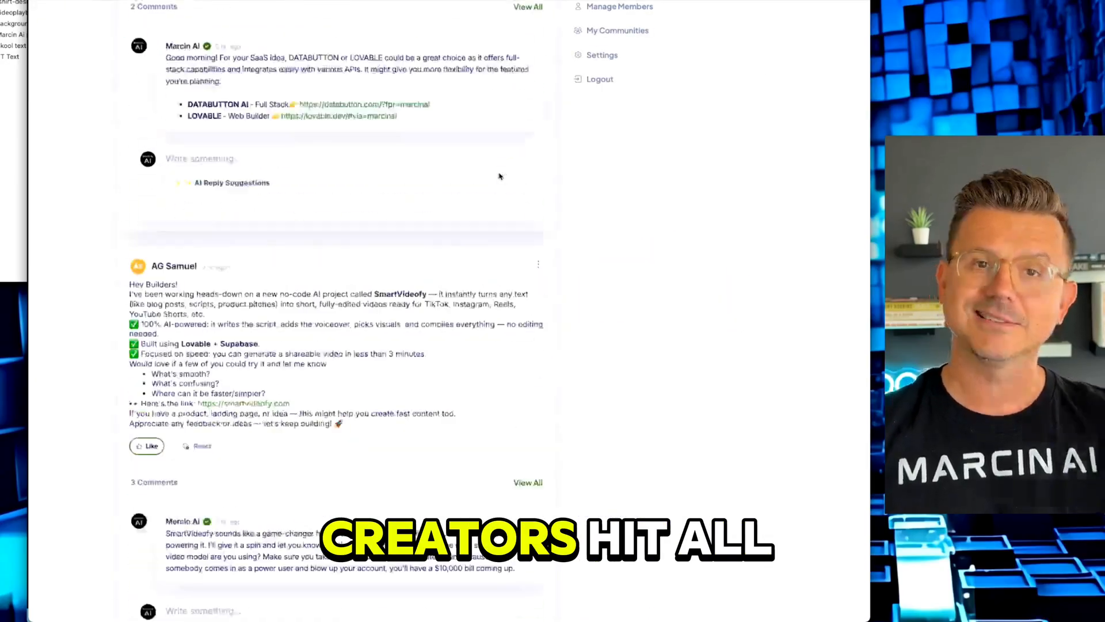
pyautogui.scroll(-3)
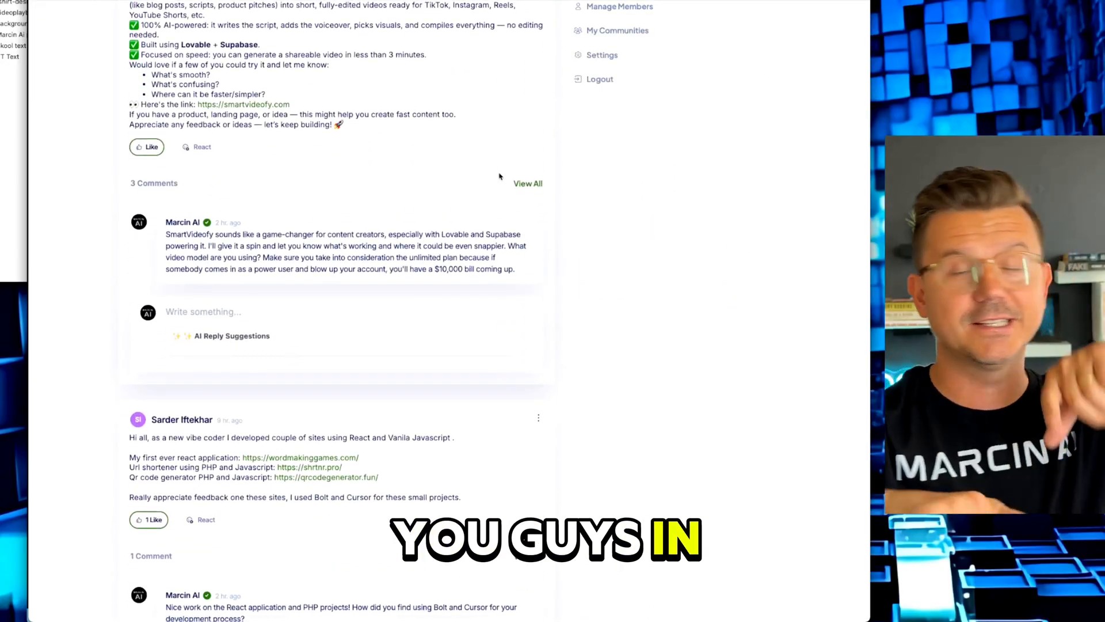